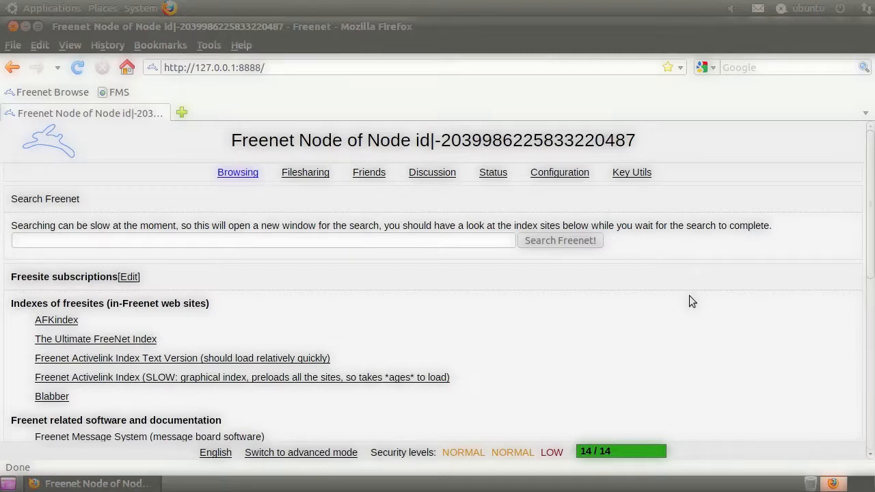
{"action": "mouse_move", "coordinate": [369, 266]}
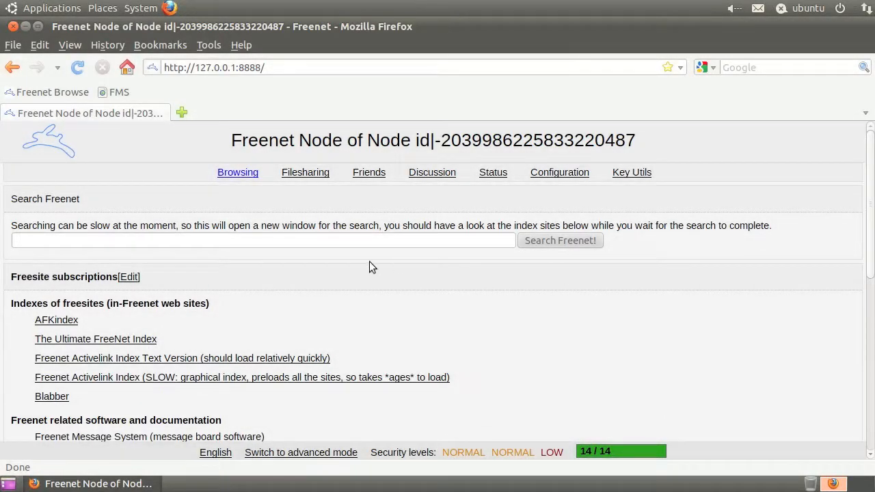
Go from The Ultimate FreeNet Index to Fuqid's Download page and request Fuqid-v1.0.zip
{"action": "left_click", "coordinate": [96, 339]}
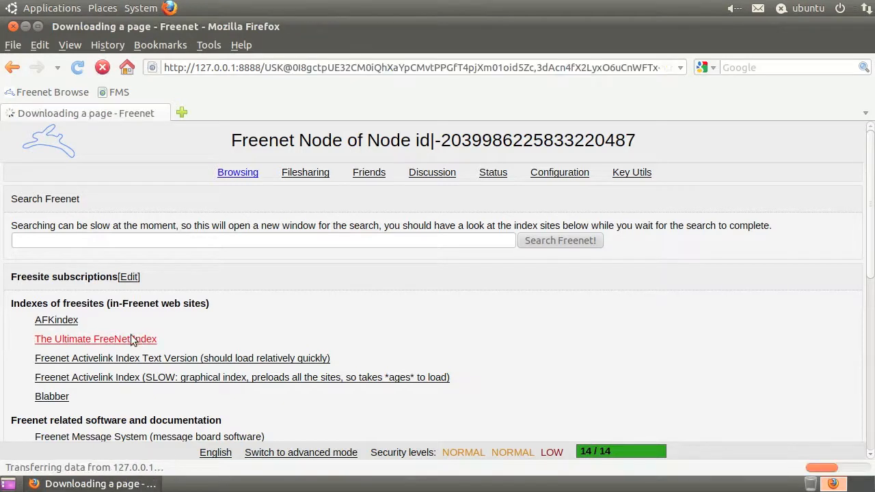
{"action": "left_click", "coordinate": [95, 339]}
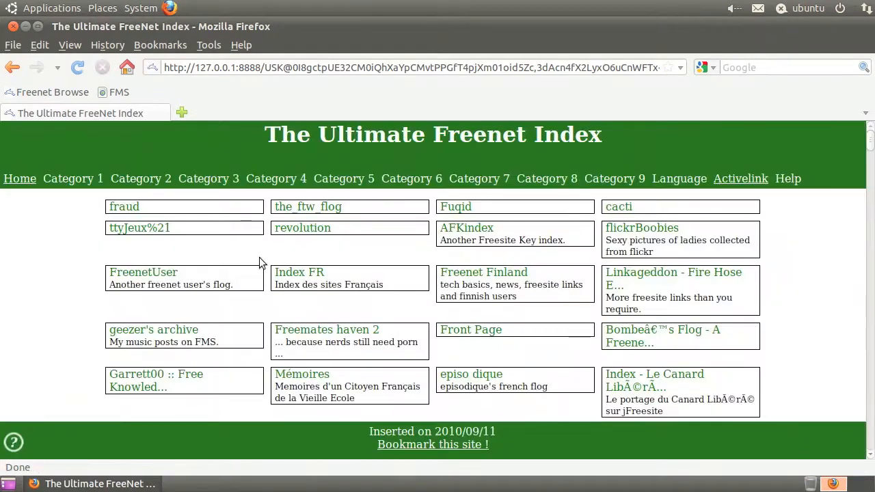
{"action": "left_click", "coordinate": [454, 207]}
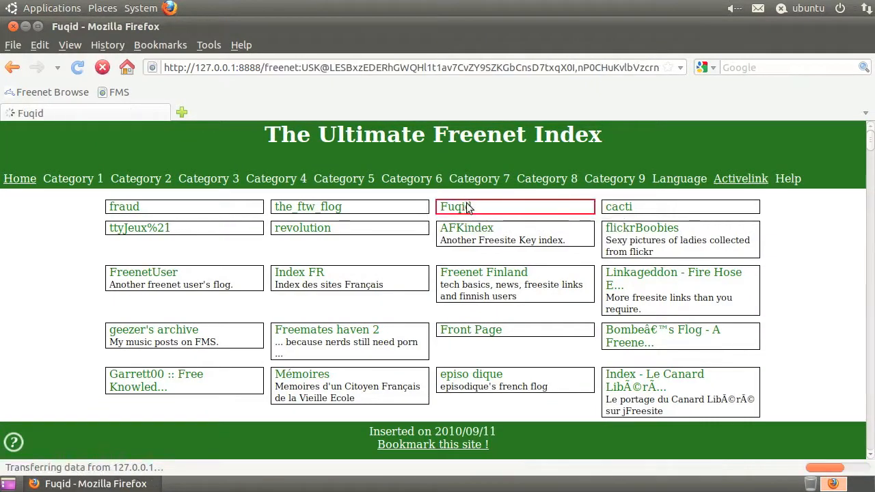
{"action": "left_click", "coordinate": [456, 206]}
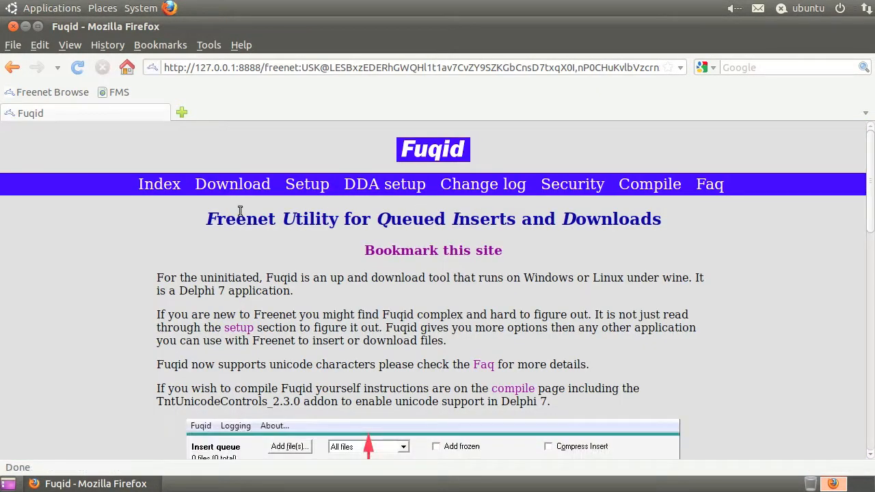
{"action": "mouse_move", "coordinate": [232, 184]}
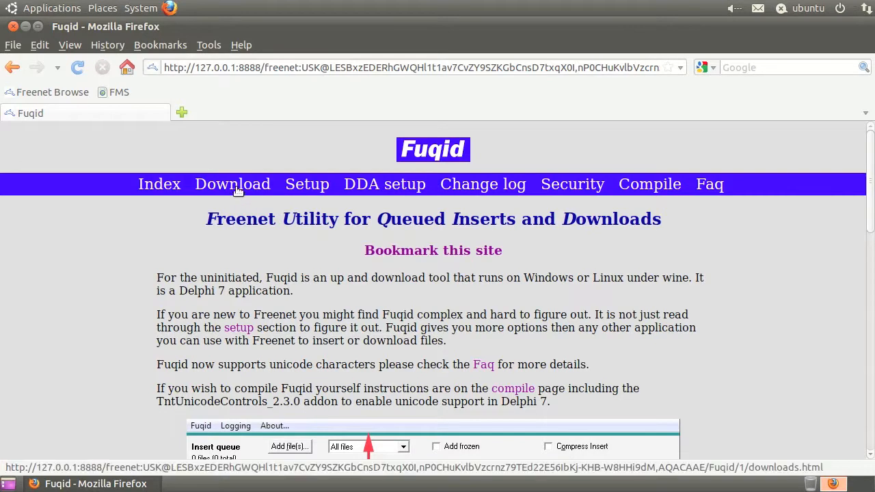
{"action": "left_click", "coordinate": [232, 184]}
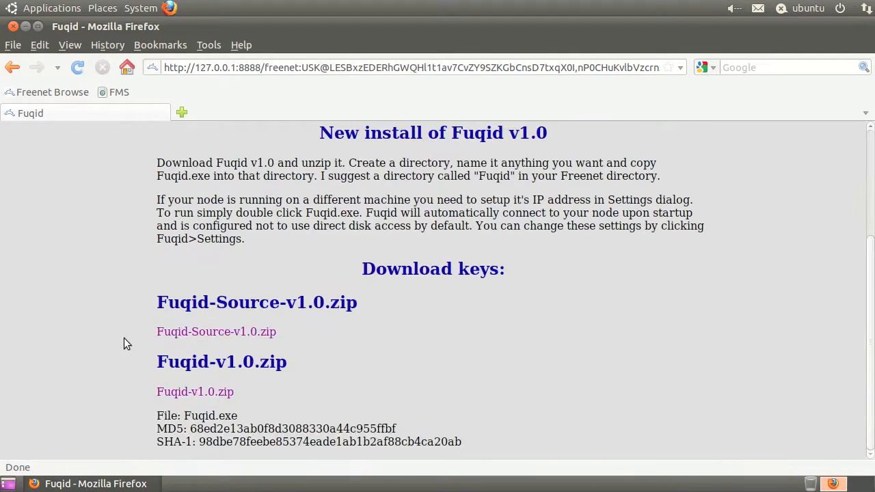
{"action": "left_click", "coordinate": [195, 392]}
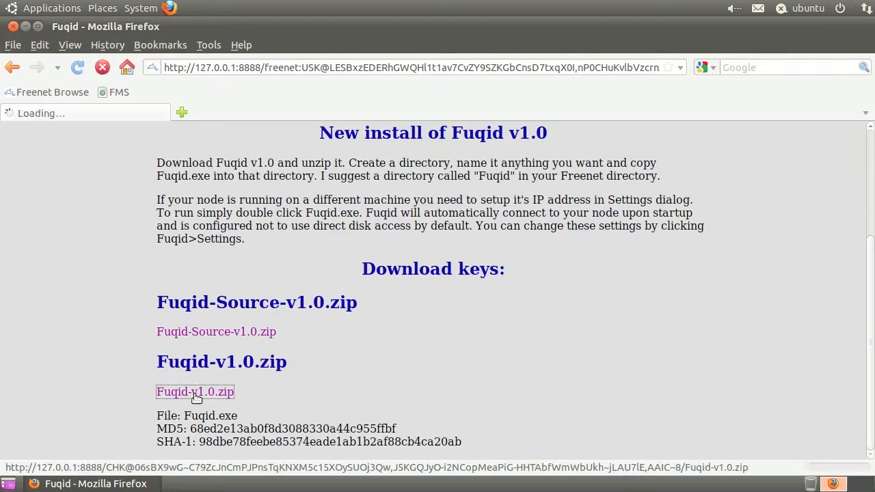
{"action": "left_click", "coordinate": [195, 392]}
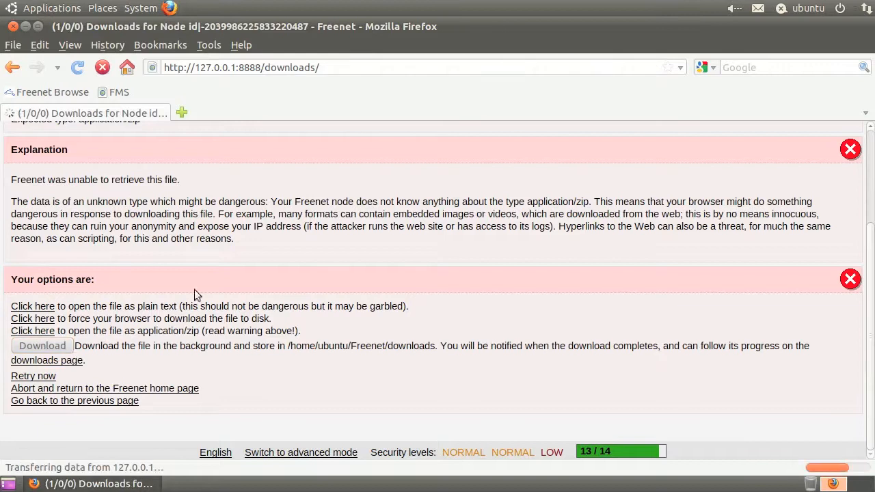
Fetch Fuqid-v1.0.zip in the background and refresh the progress, showing 64.7% of 481 KiB
{"action": "left_click", "coordinate": [41, 346]}
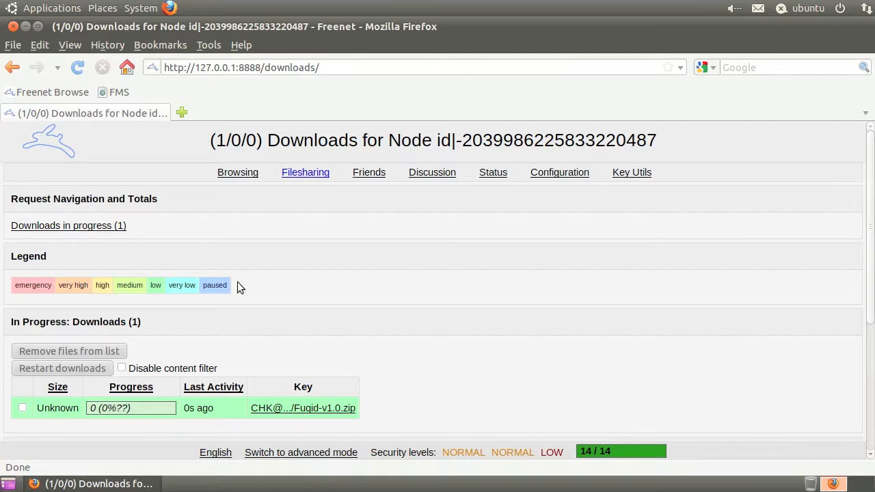
{"action": "mouse_move", "coordinate": [113, 91]}
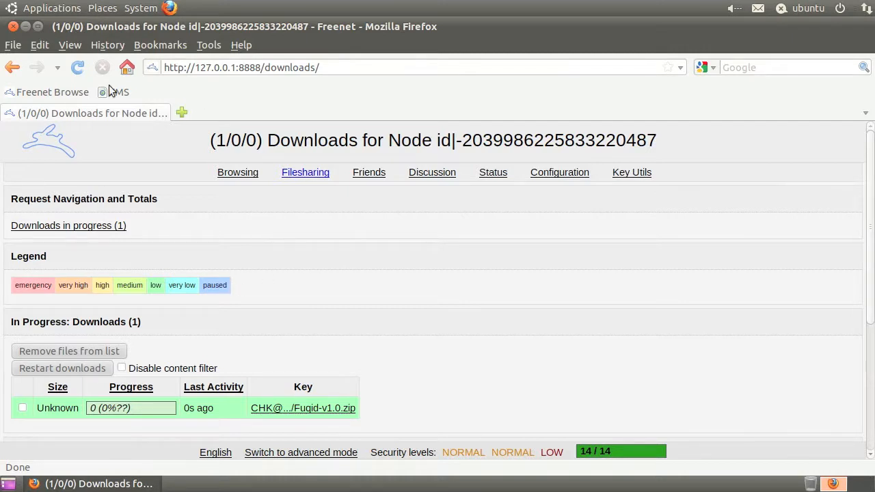
{"action": "left_click", "coordinate": [77, 67]}
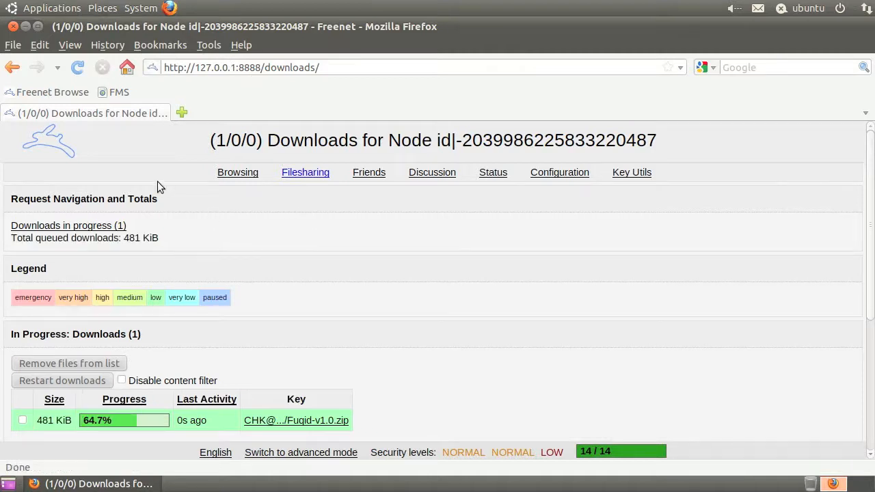
{"action": "mouse_move", "coordinate": [190, 208]}
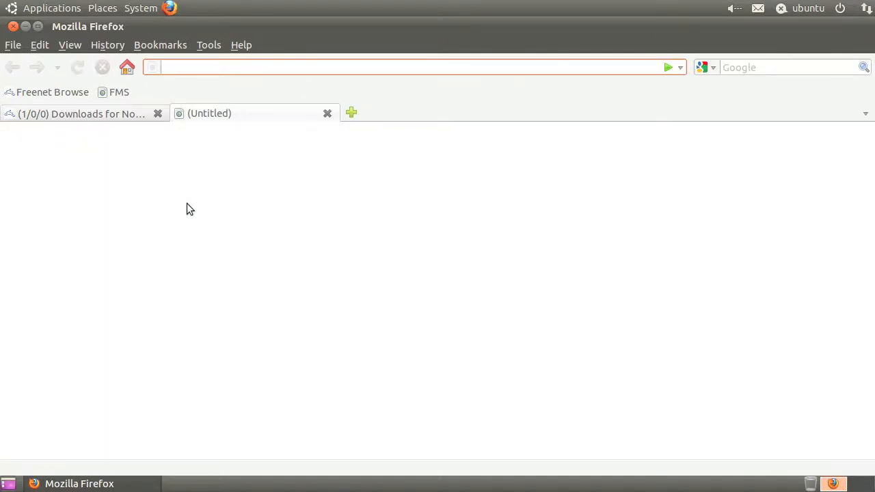
Load winehq.org, pick the Ubuntu download option, and scroll to the repository instructions
{"action": "type", "text": "winehq.org/"}
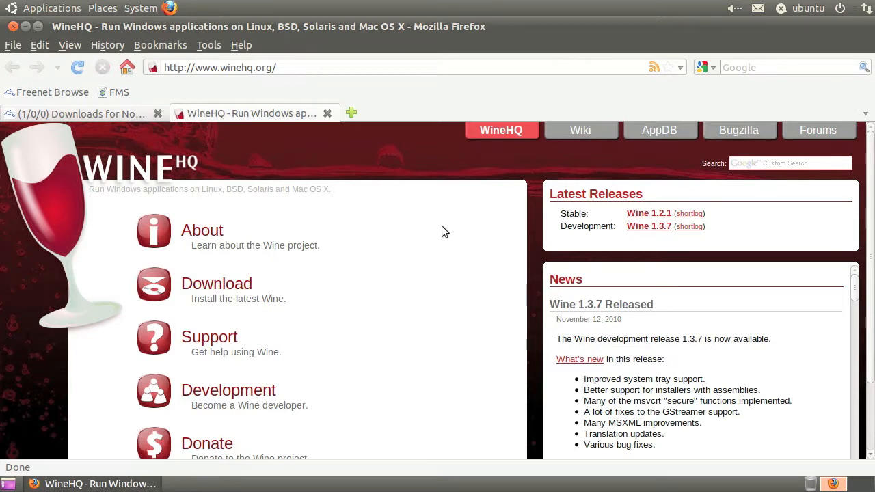
{"action": "left_click", "coordinate": [216, 283]}
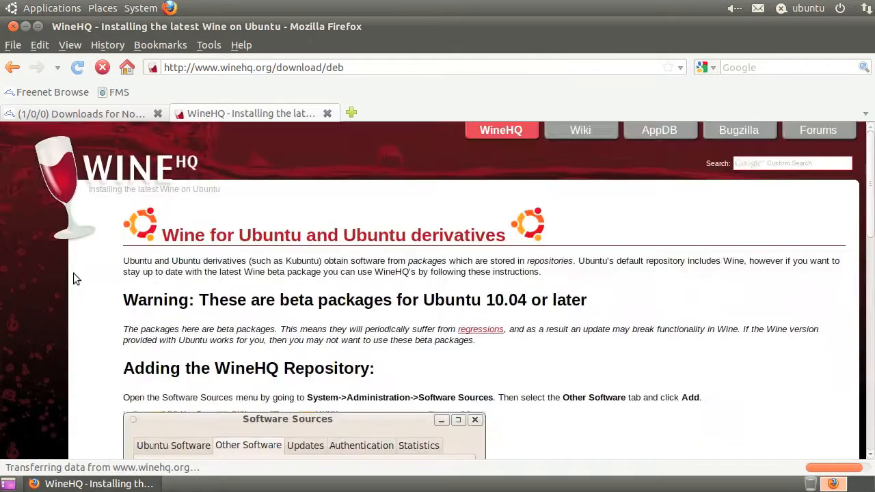
{"action": "mouse_move", "coordinate": [80, 297]}
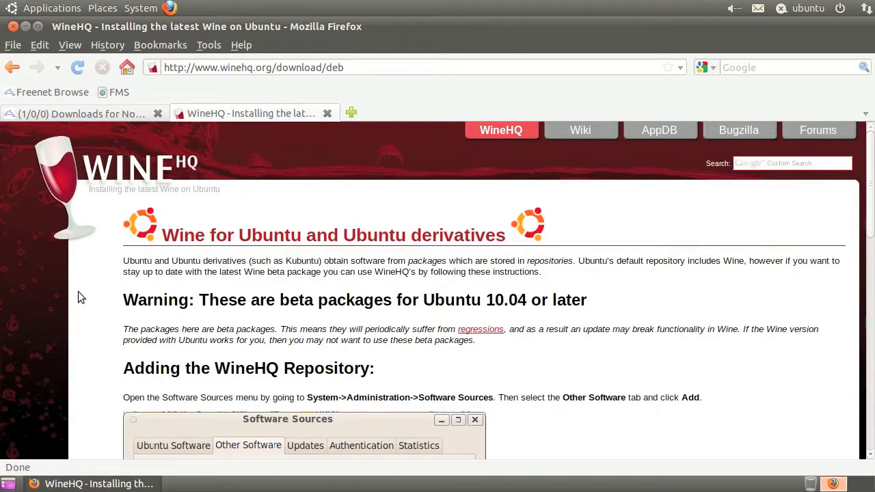
{"action": "scroll", "scroll_direction": "down", "scroll_amount": 3}
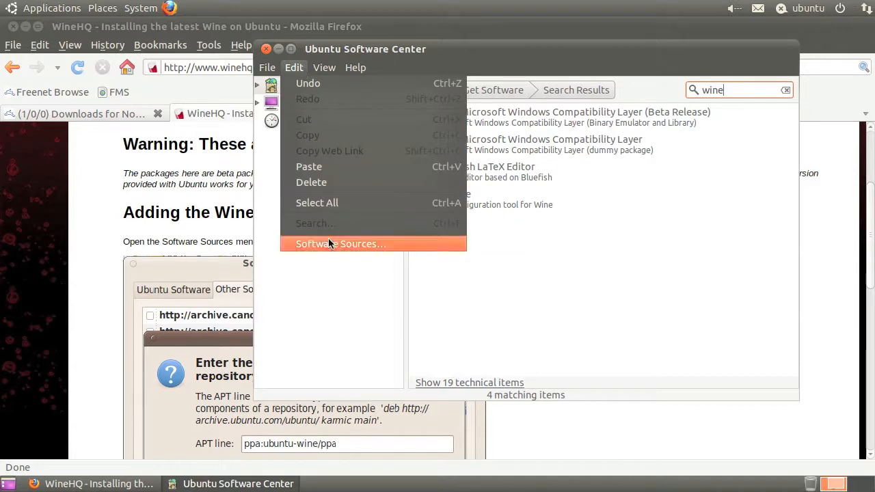
Add 'ppa:ubuntu-wine/ppa' under Software Sources' Other Software and close the settings
{"action": "left_click", "coordinate": [340, 243]}
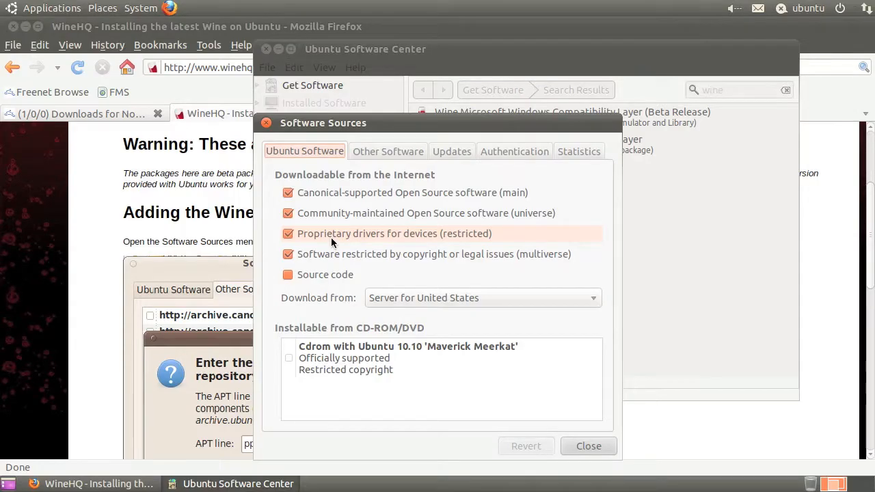
{"action": "left_click", "coordinate": [388, 151]}
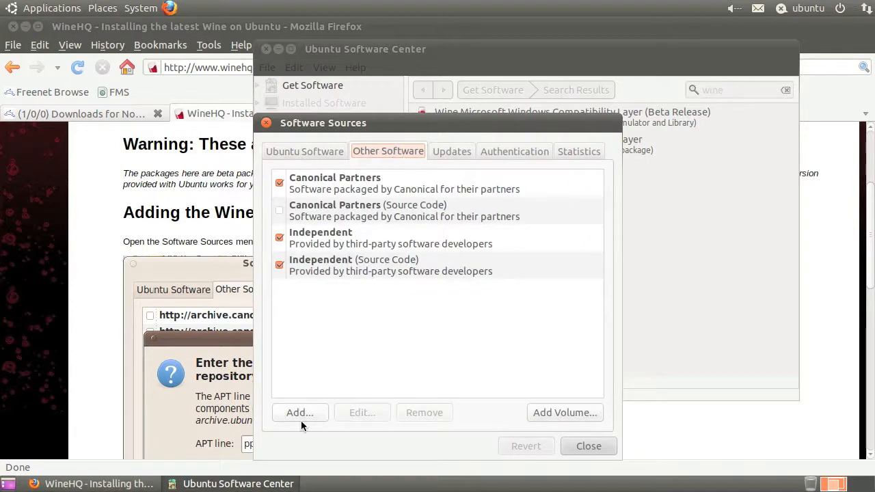
{"action": "left_click", "coordinate": [300, 412]}
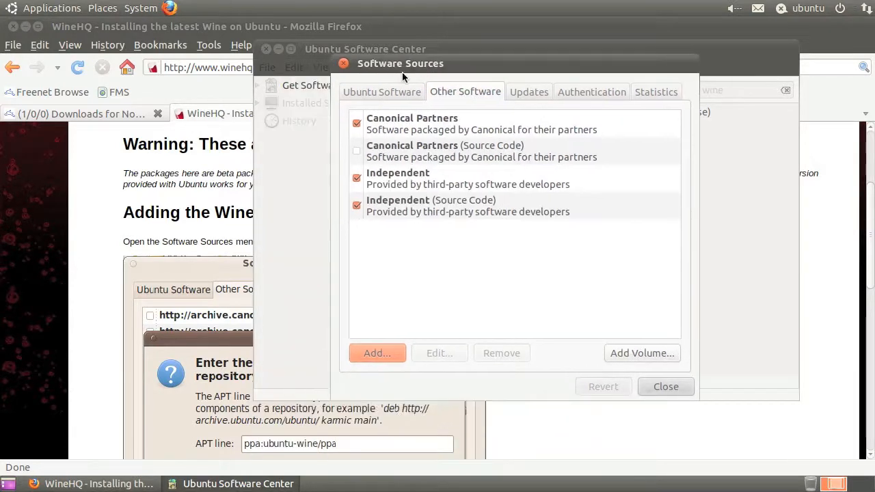
{"action": "left_click", "coordinate": [377, 353]}
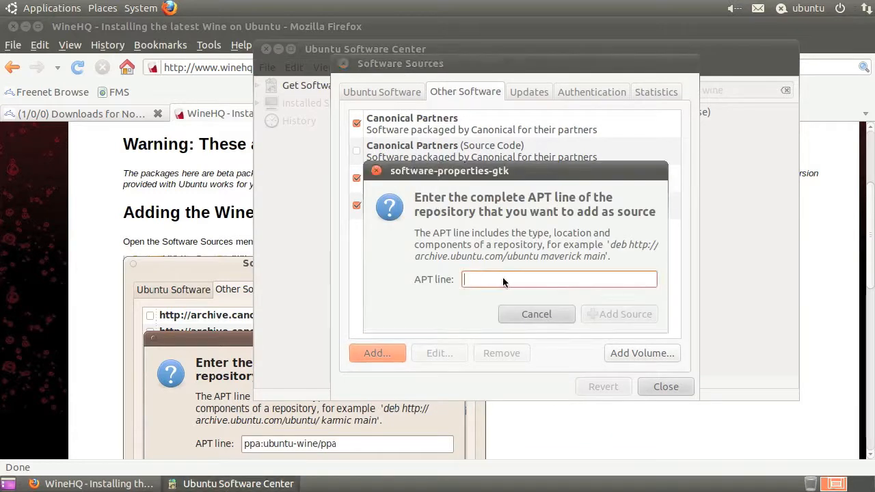
{"action": "type", "text": "ppa:ubuntu-wine"}
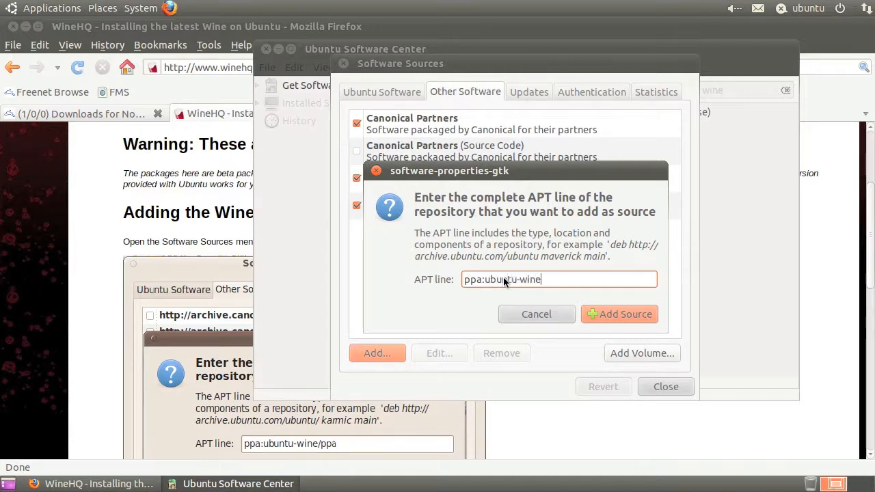
{"action": "type", "text": "/ppa"}
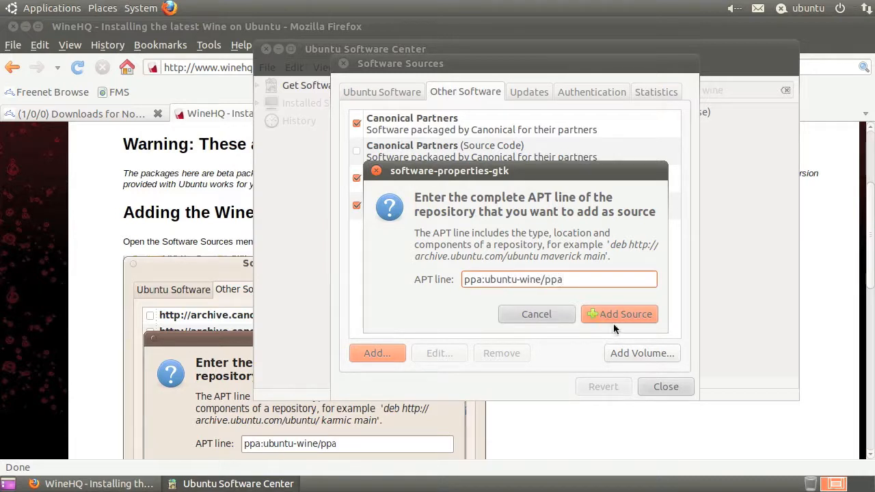
{"action": "left_click", "coordinate": [619, 313]}
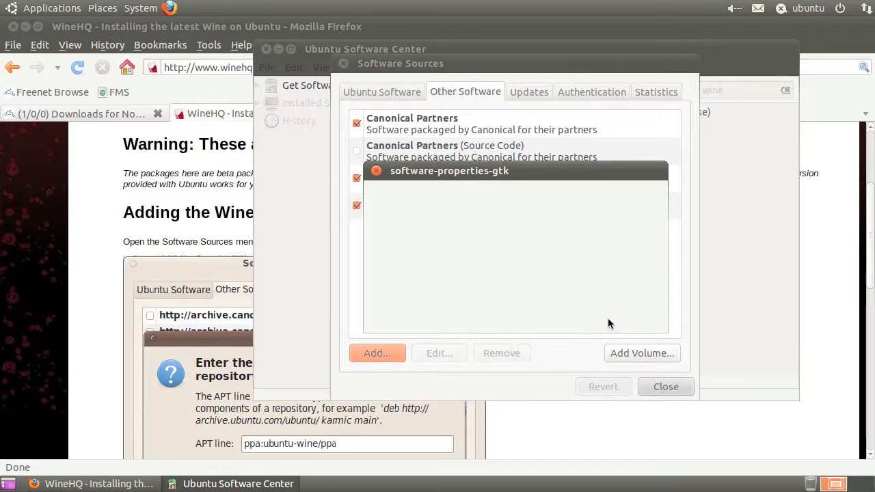
{"action": "left_click", "coordinate": [665, 386]}
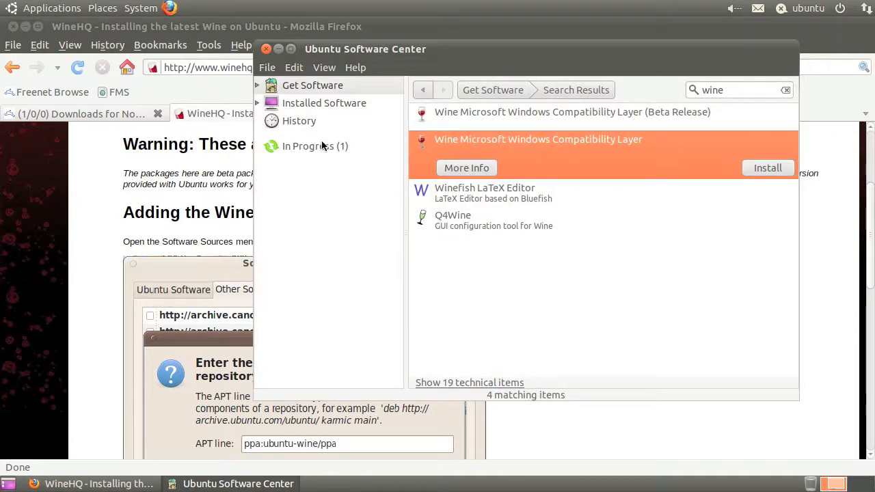
Install the Wine Microsoft Windows Compatibility Layer package, authenticating with the administrator password
{"action": "left_click", "coordinate": [315, 145]}
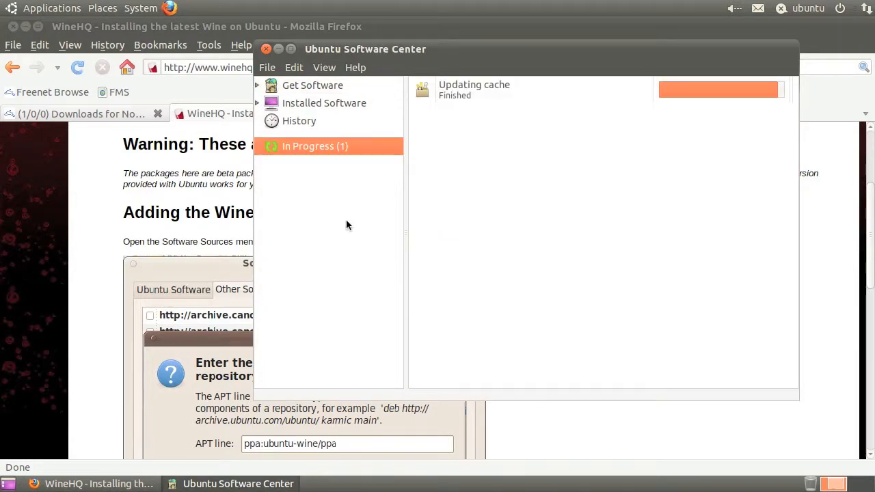
{"action": "left_click", "coordinate": [312, 85]}
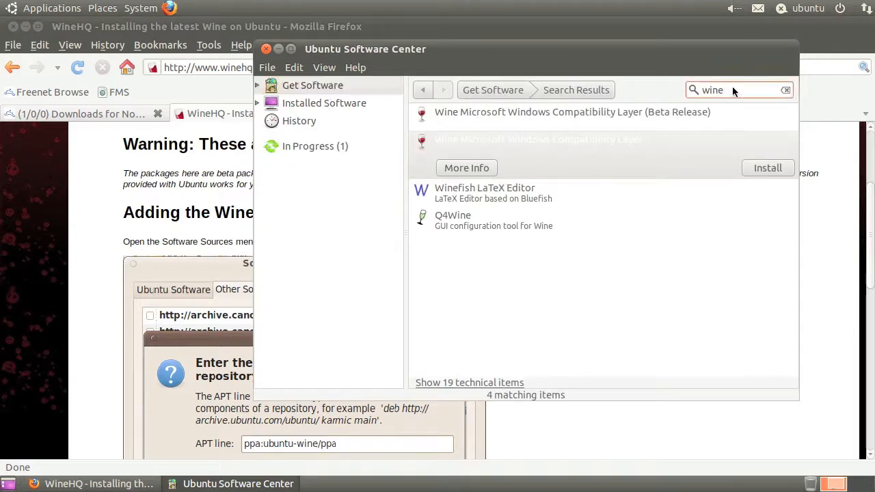
{"action": "mouse_move", "coordinate": [745, 258]}
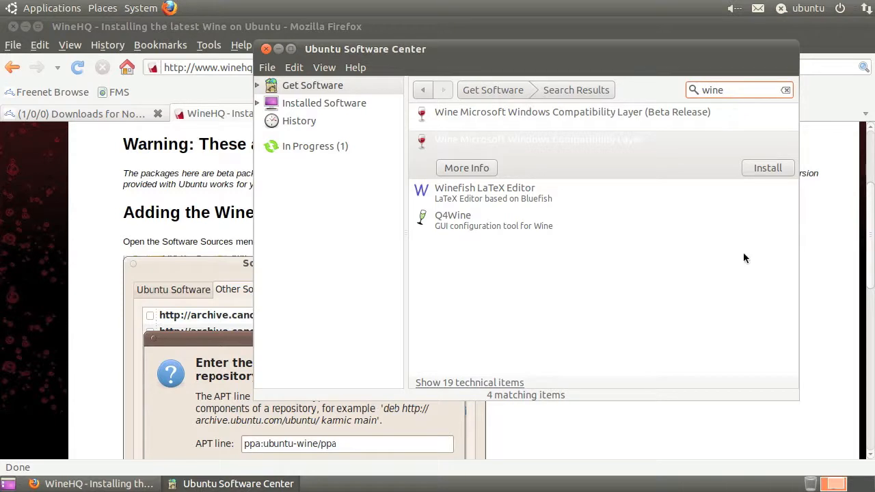
{"action": "left_click", "coordinate": [538, 138]}
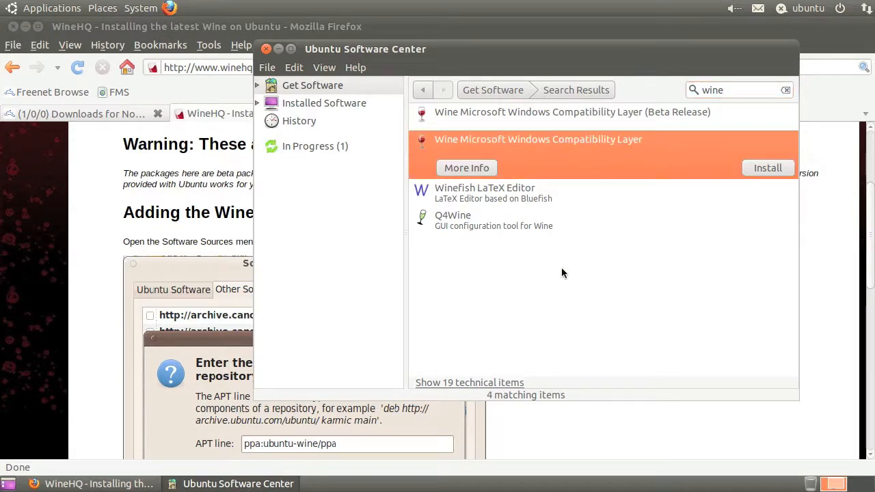
{"action": "left_click", "coordinate": [466, 168]}
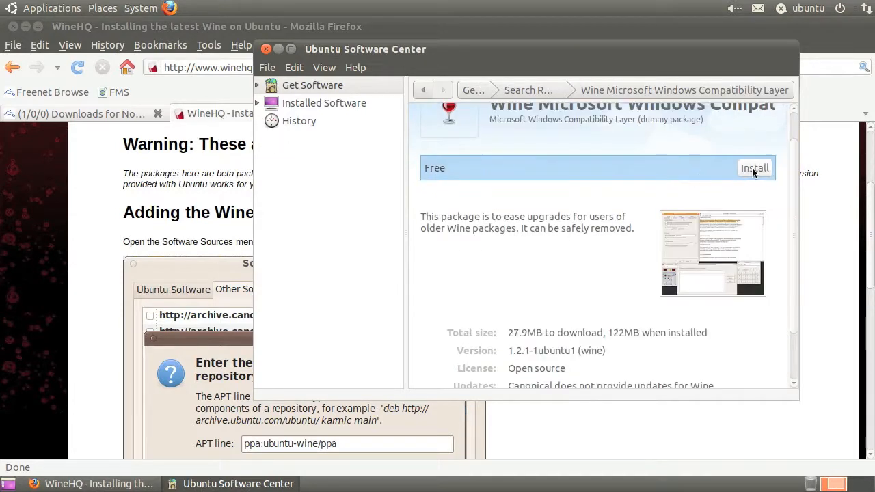
{"action": "left_click", "coordinate": [754, 168]}
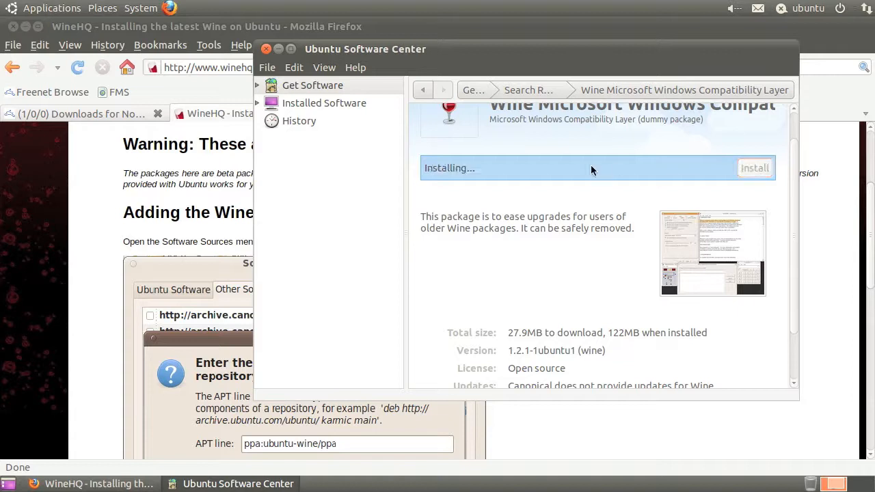
{"action": "left_click", "coordinate": [755, 167]}
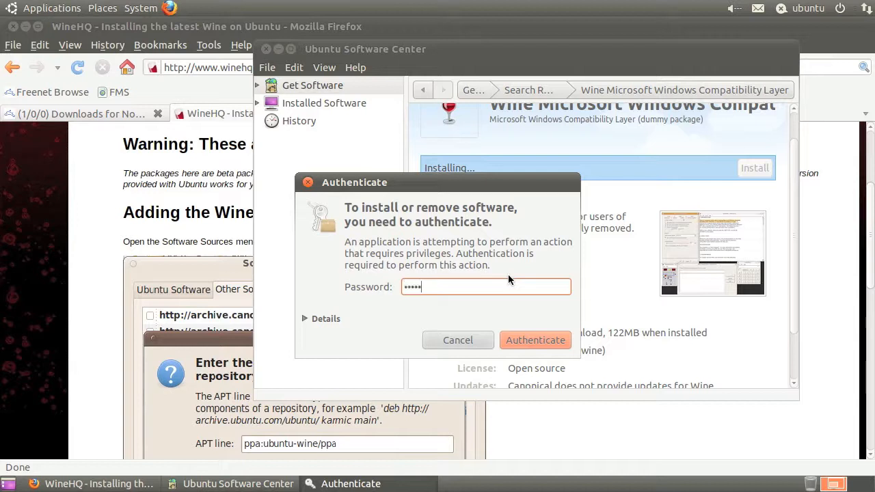
{"action": "left_click", "coordinate": [535, 340]}
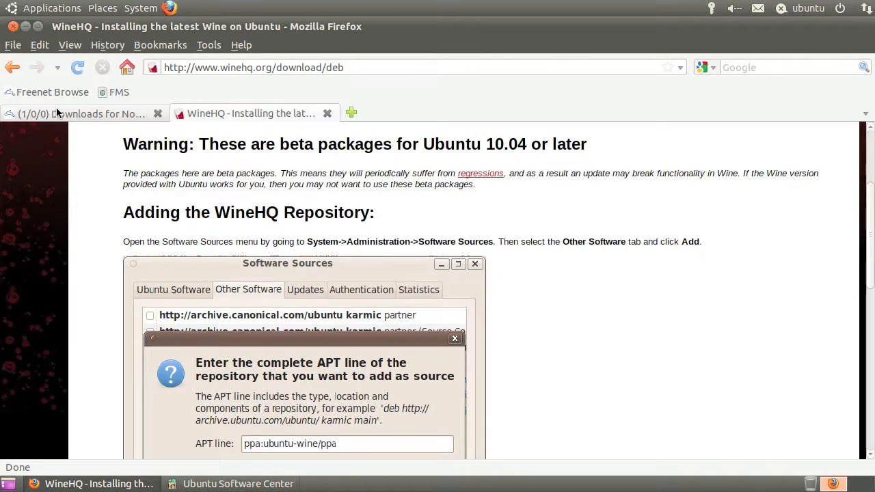
Close the WineHQ tab, remove Fuqid-v1.0.zip from Freenet's downloads list, and minimize Firefox
{"action": "left_click", "coordinate": [79, 114]}
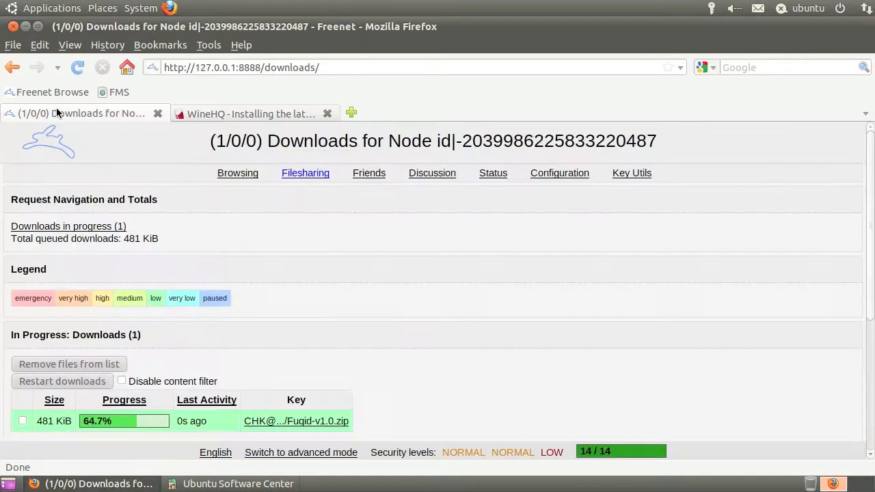
{"action": "left_click", "coordinate": [77, 67]}
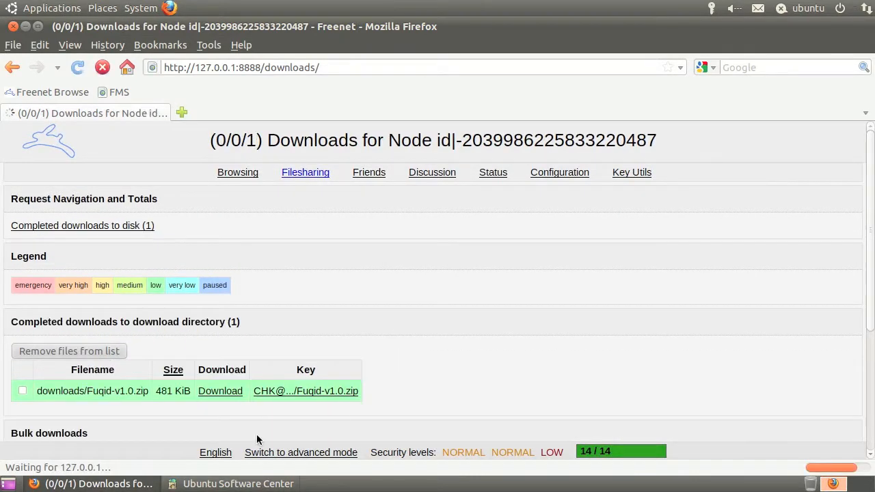
{"action": "left_click", "coordinate": [22, 390]}
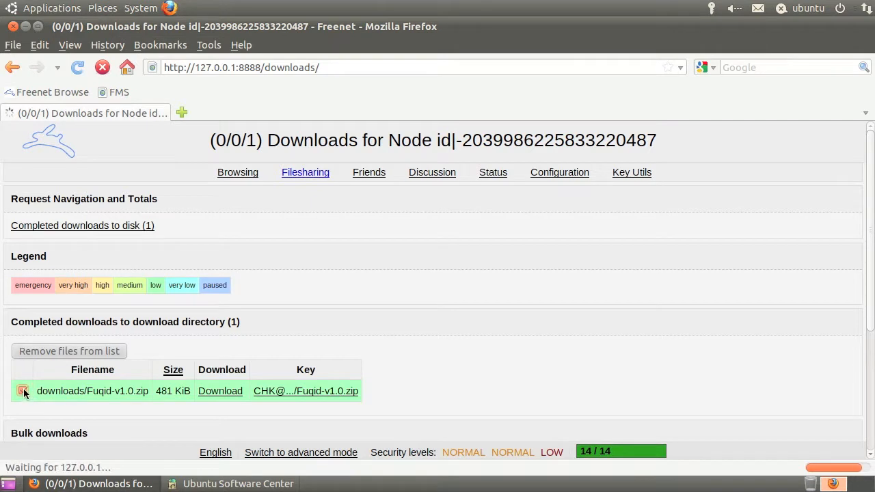
{"action": "left_click", "coordinate": [22, 390]}
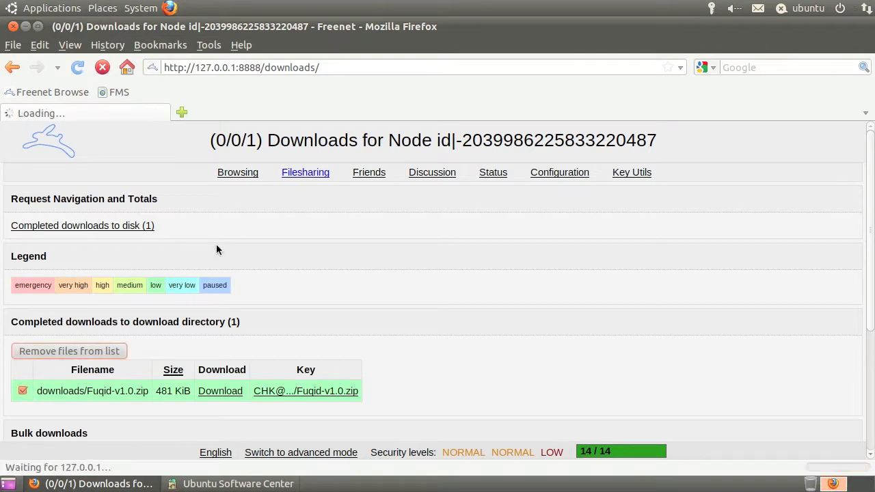
{"action": "mouse_move", "coordinate": [150, 171]}
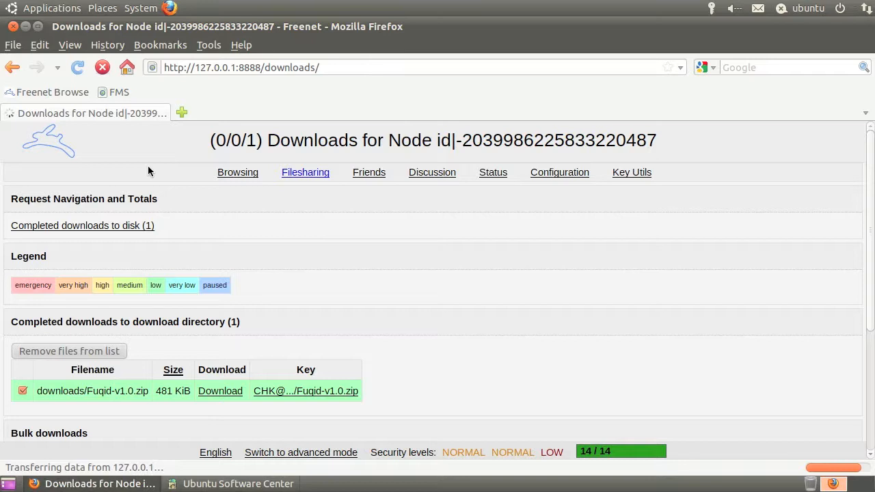
{"action": "left_click", "coordinate": [237, 172]}
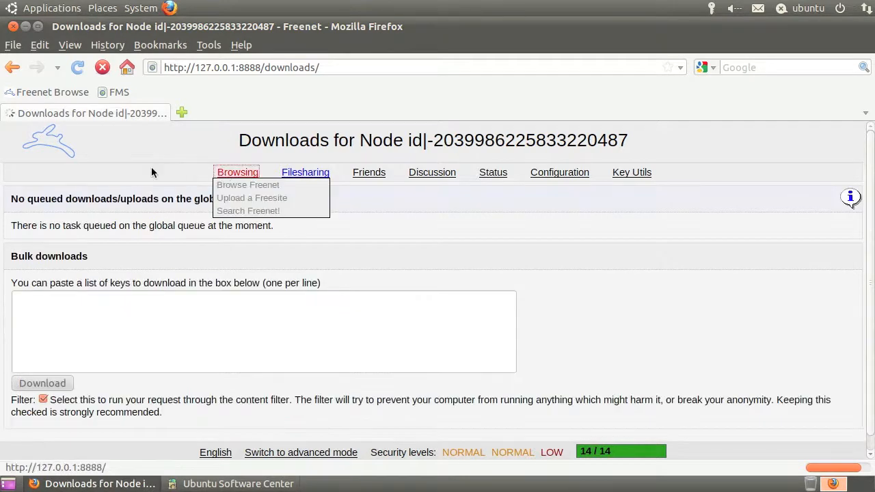
{"action": "left_click", "coordinate": [247, 185]}
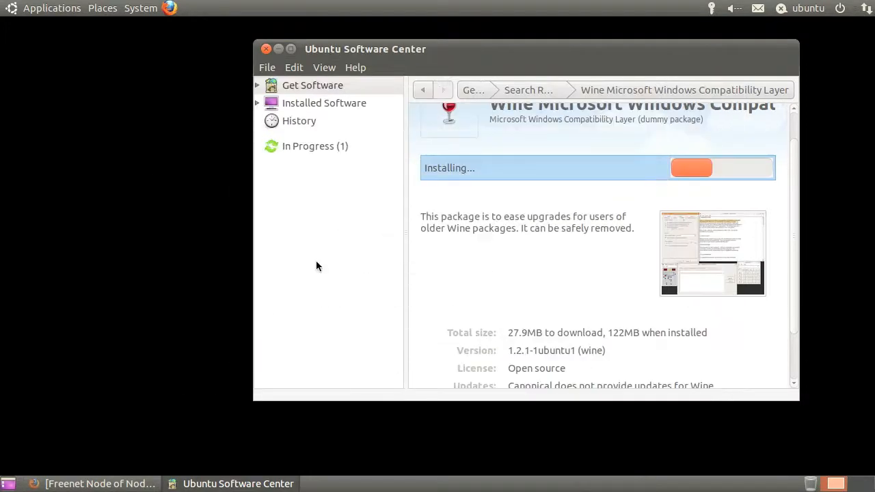
Drag Fuqid-v1.0.zip from the Freenet downloads folder to the desktop and close Nautilus
{"action": "left_click", "coordinate": [103, 8]}
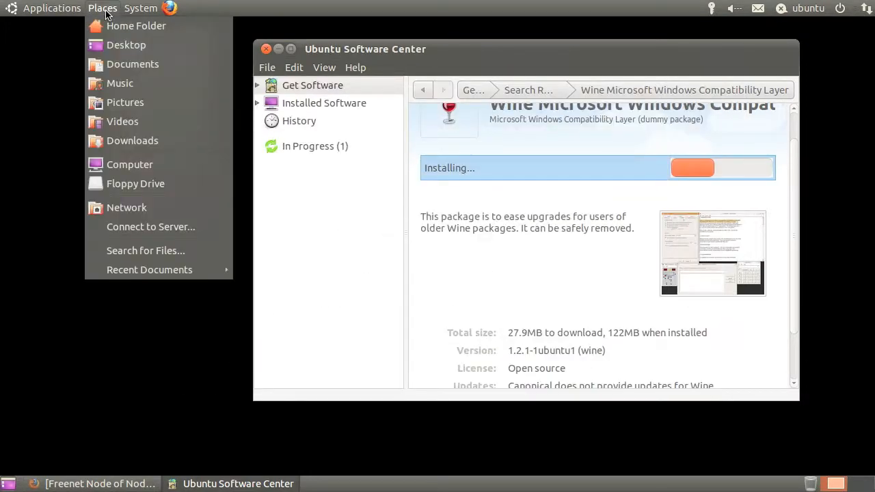
{"action": "left_click", "coordinate": [136, 25]}
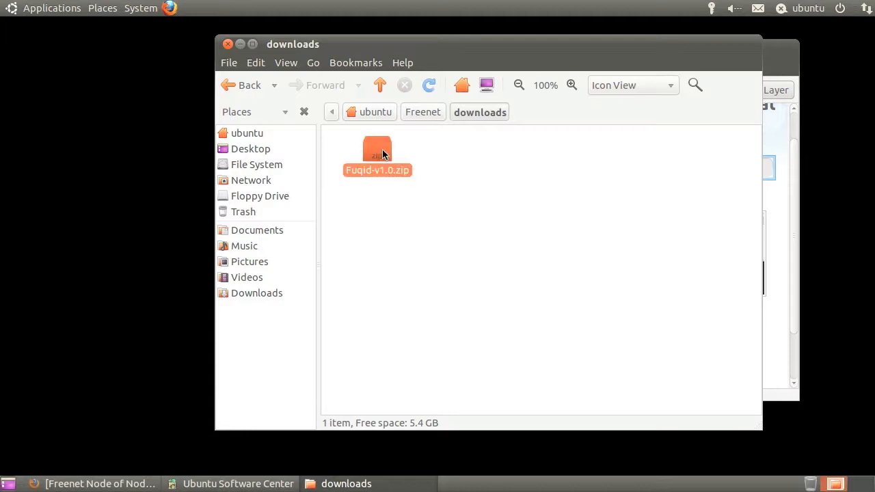
{"action": "left_click_drag", "start_coordinate": [377, 156], "coordinate": [43, 53]}
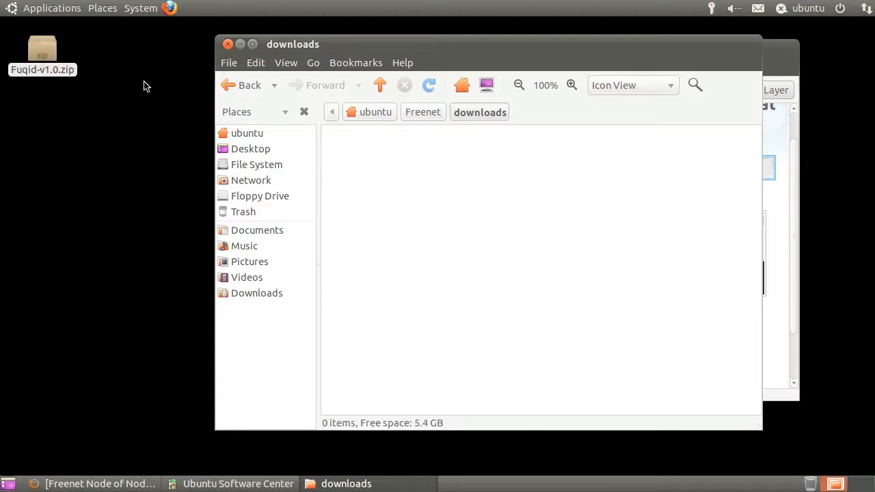
{"action": "left_click", "coordinate": [238, 483]}
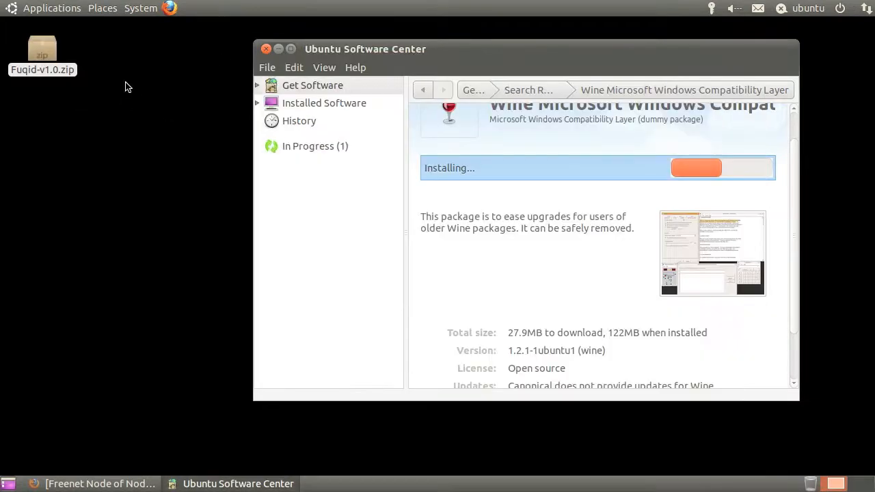
Extract Fuqid-v1.0.zip on the desktop to produce Fuqid.exe
{"action": "right_click", "coordinate": [42, 51]}
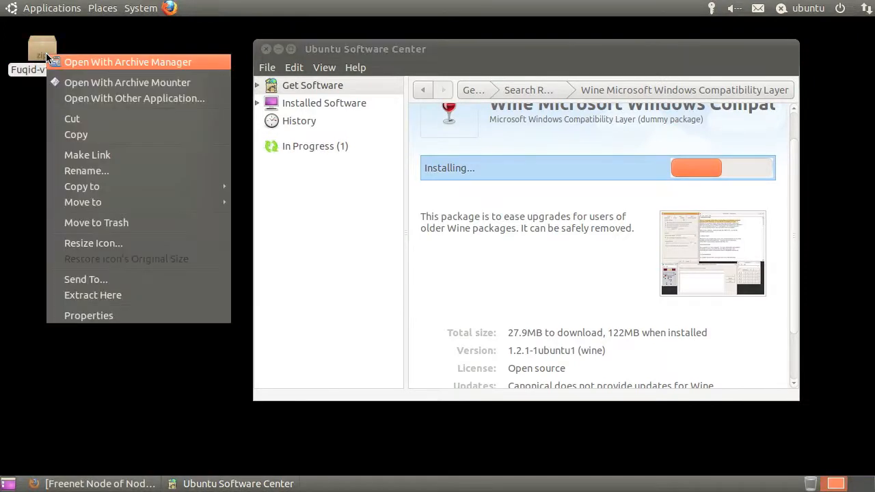
{"action": "left_click", "coordinate": [113, 300]}
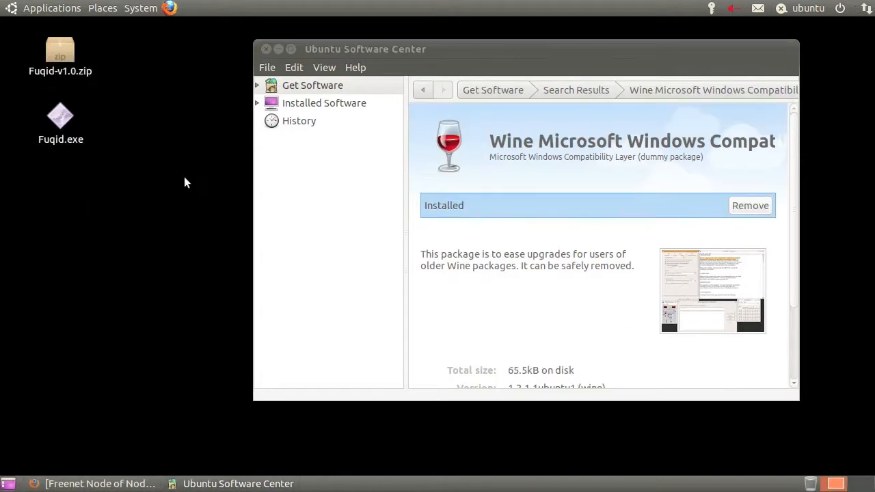
{"action": "mouse_move", "coordinate": [230, 108]}
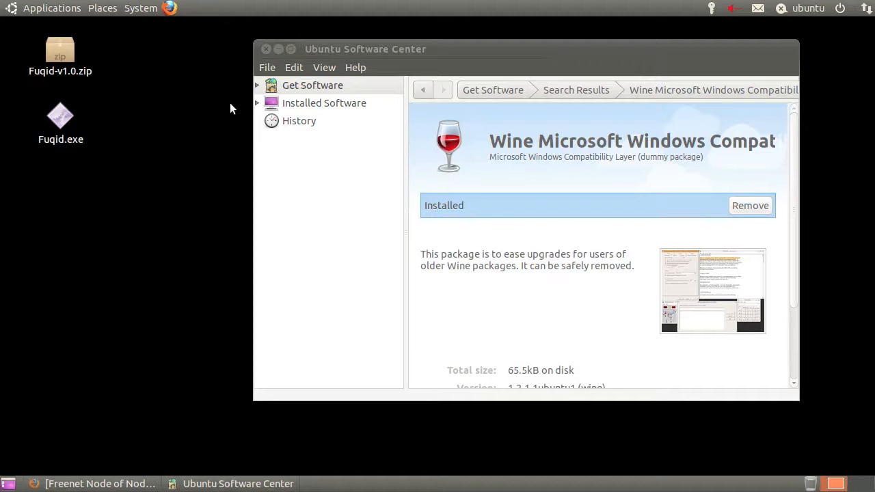
{"action": "mouse_move", "coordinate": [269, 46]}
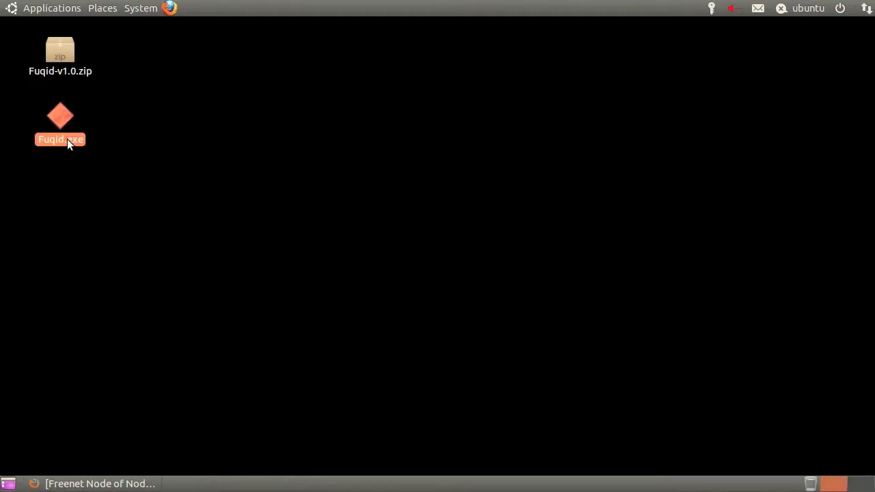
Launch Fuqid.exe from the desktop under Wine to open Fuqid for Freenet v1.0
{"action": "double_click", "coordinate": [60, 123]}
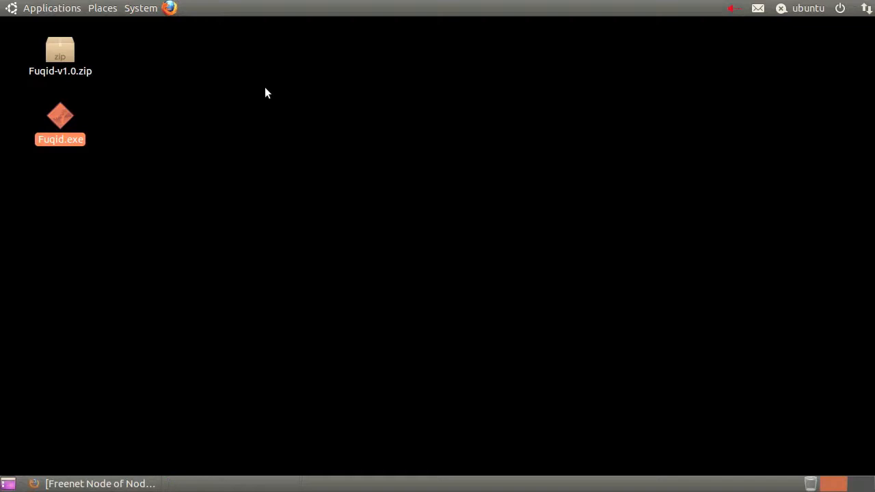
{"action": "double_click", "coordinate": [60, 117]}
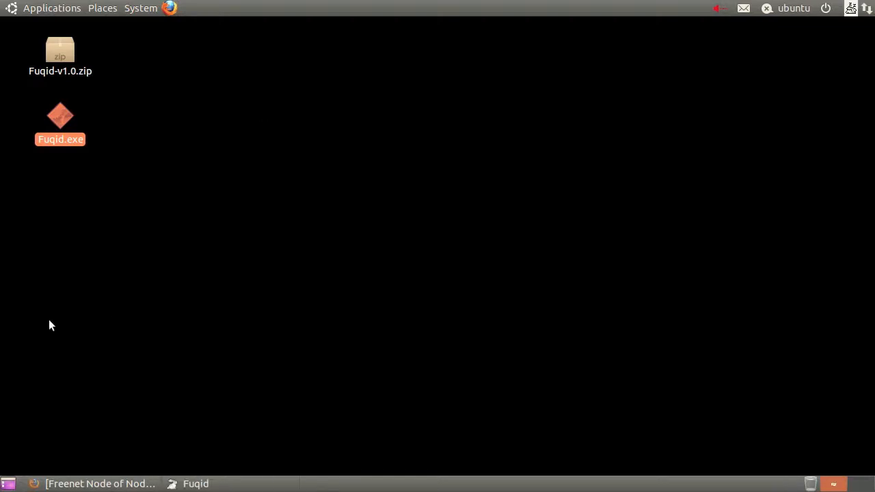
{"action": "double_click", "coordinate": [61, 116]}
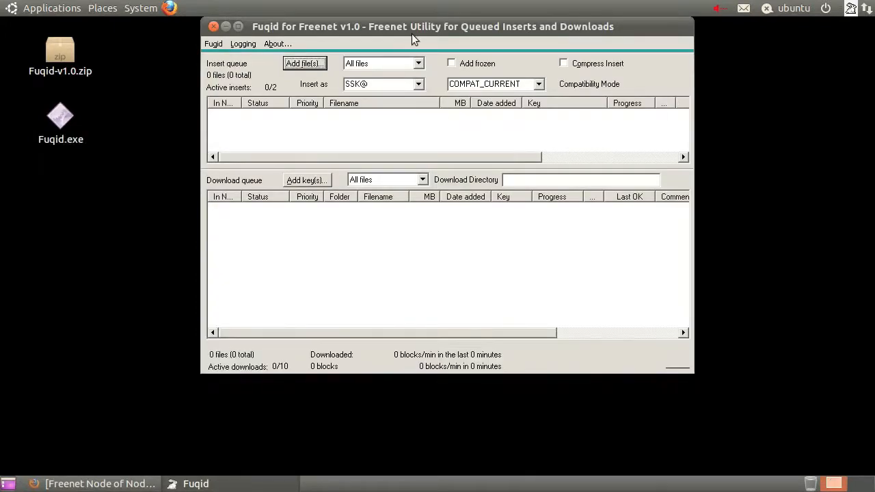
{"action": "mouse_move", "coordinate": [103, 247]}
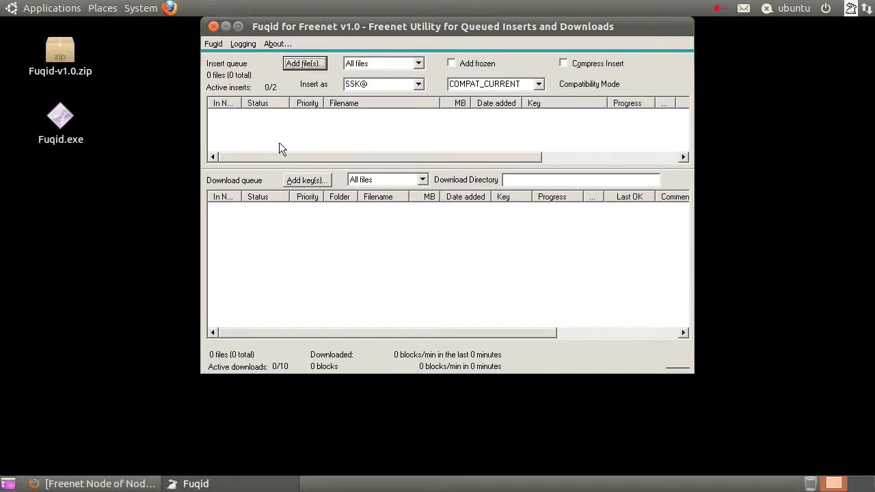
{"action": "left_click", "coordinate": [304, 63]}
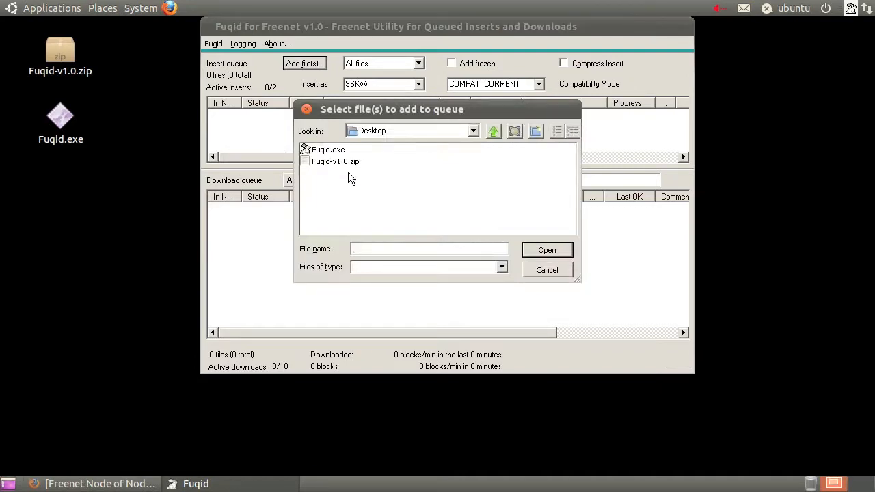
{"action": "mouse_move", "coordinate": [557, 271]}
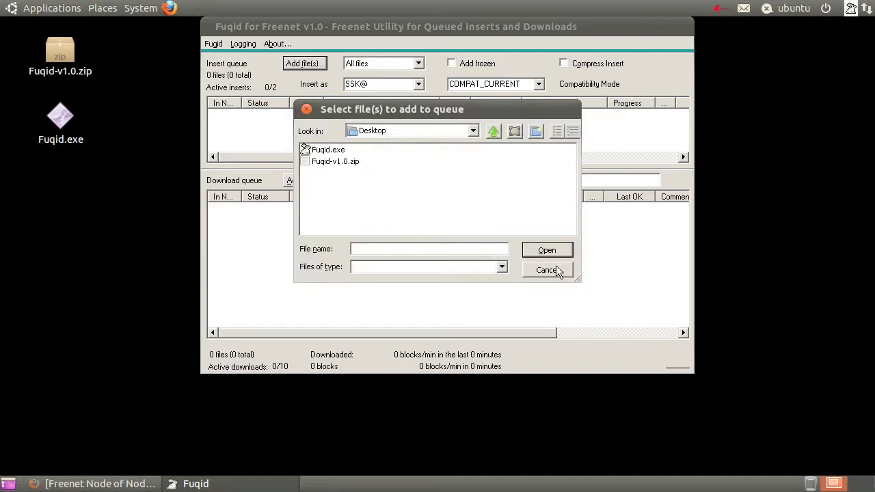
{"action": "left_click", "coordinate": [546, 269]}
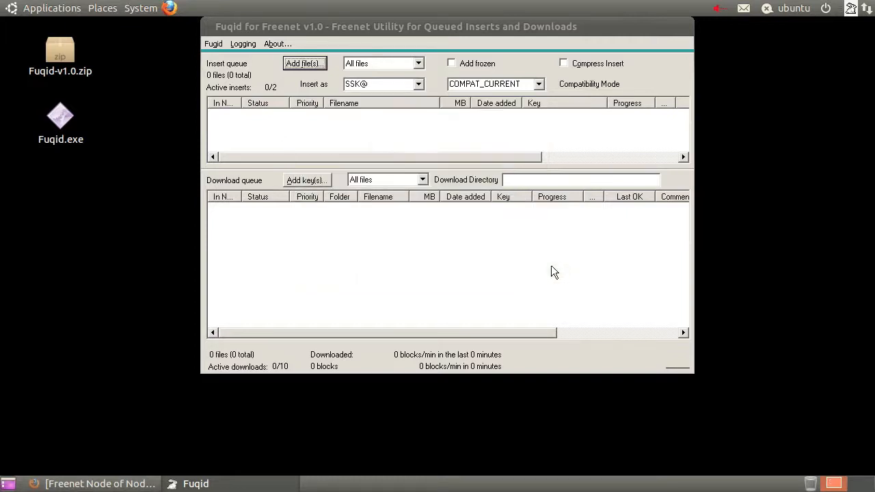
{"action": "mouse_move", "coordinate": [125, 297]}
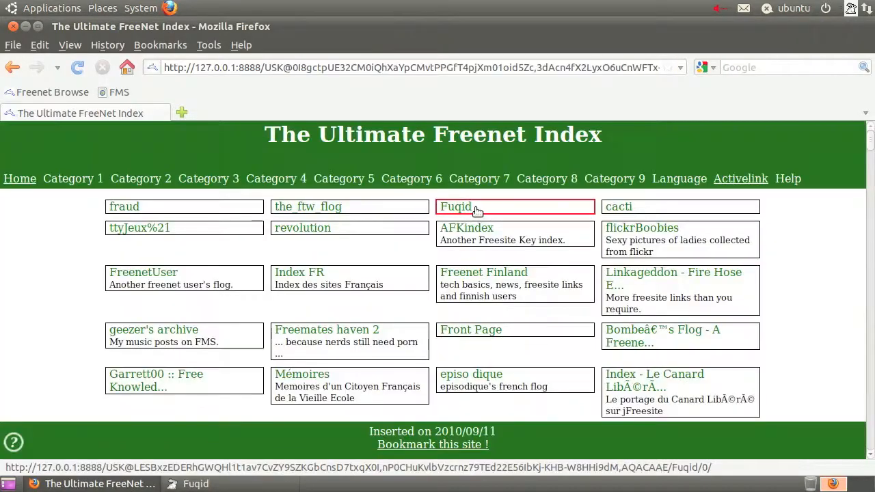
Open the Fuqid freesite from the index and jump to its Download keys section
{"action": "left_click", "coordinate": [457, 206]}
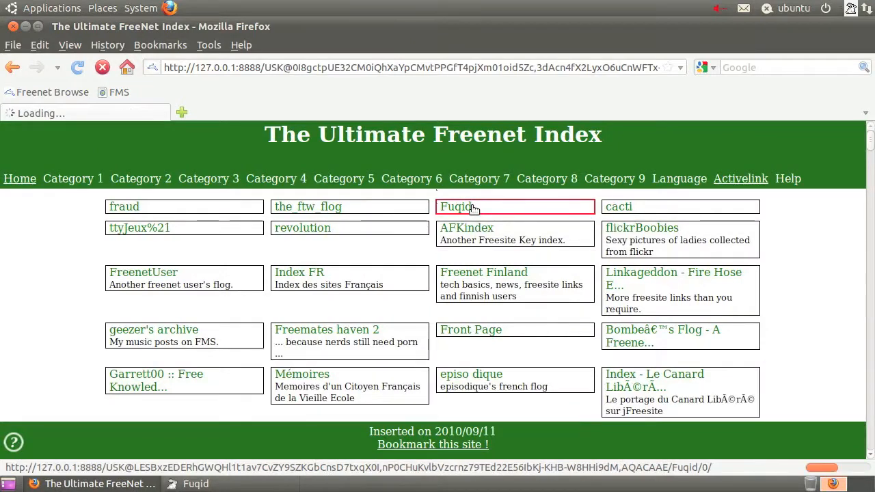
{"action": "left_click", "coordinate": [459, 207]}
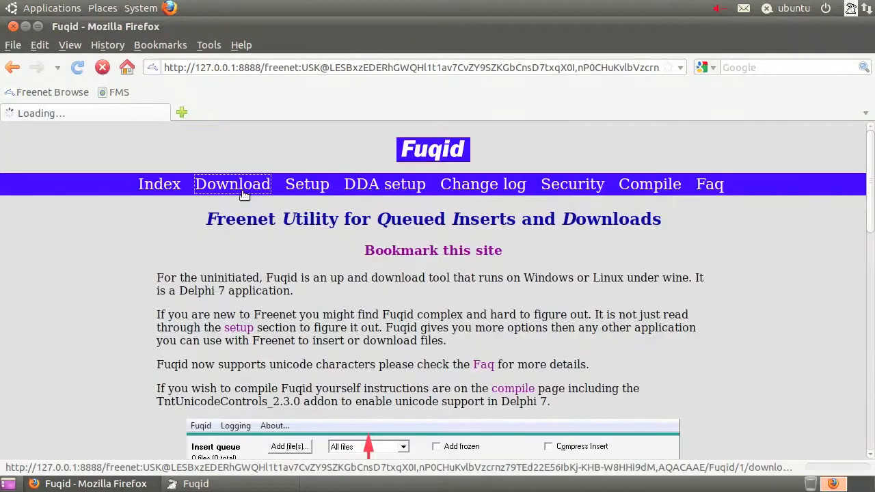
{"action": "left_click", "coordinate": [232, 184]}
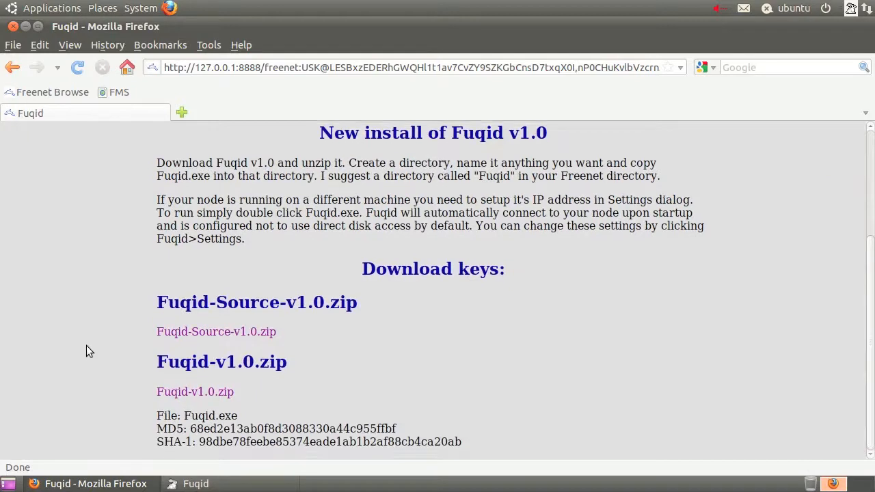
{"action": "mouse_move", "coordinate": [195, 392]}
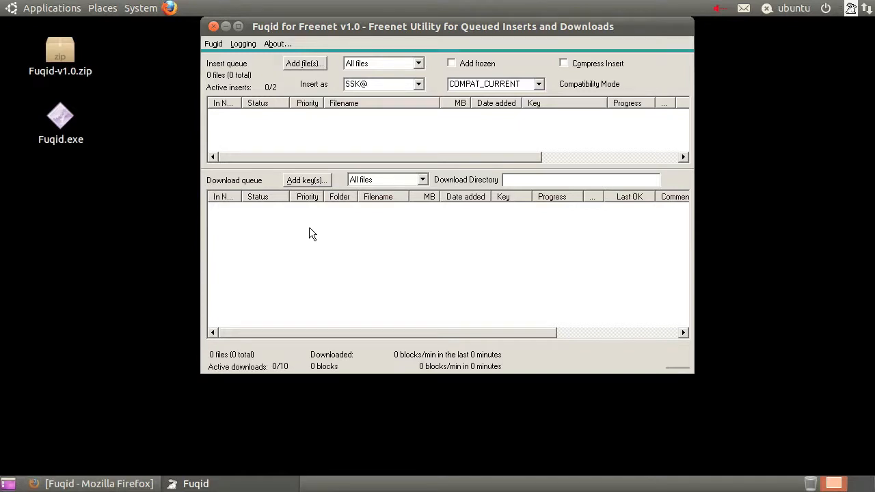
{"action": "mouse_move", "coordinate": [213, 44]}
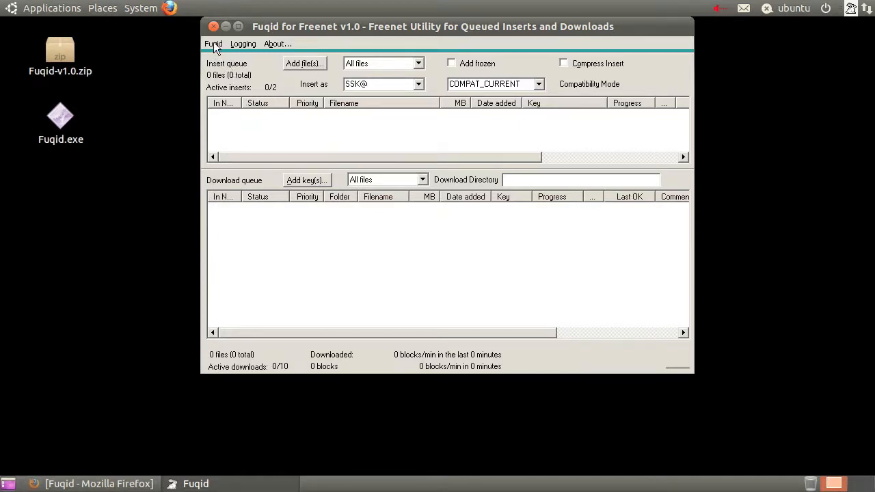
Add a 'Default' download group saving to C:\users\ubuntu\Desktop\ and save the settings
{"action": "left_click", "coordinate": [212, 43]}
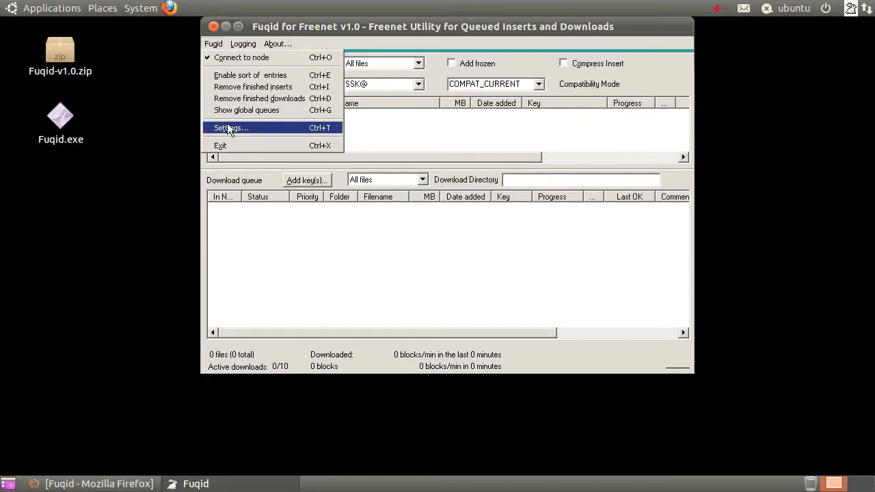
{"action": "left_click", "coordinate": [231, 128]}
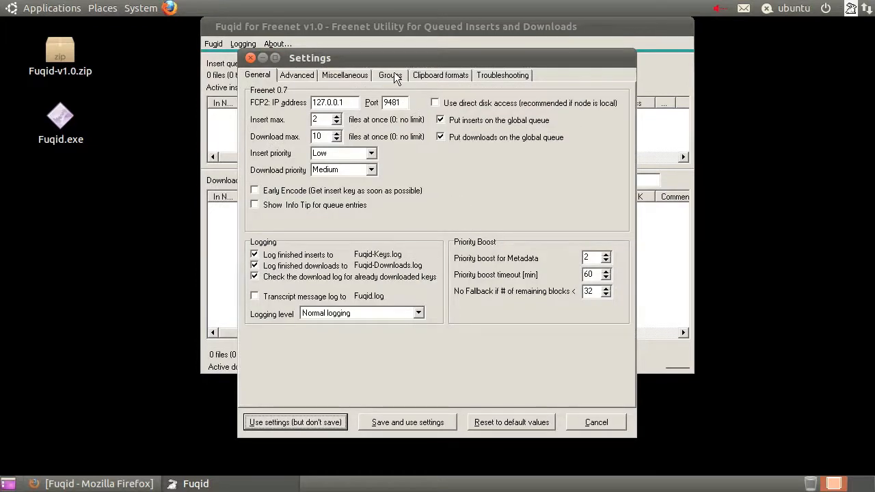
{"action": "left_click", "coordinate": [390, 75]}
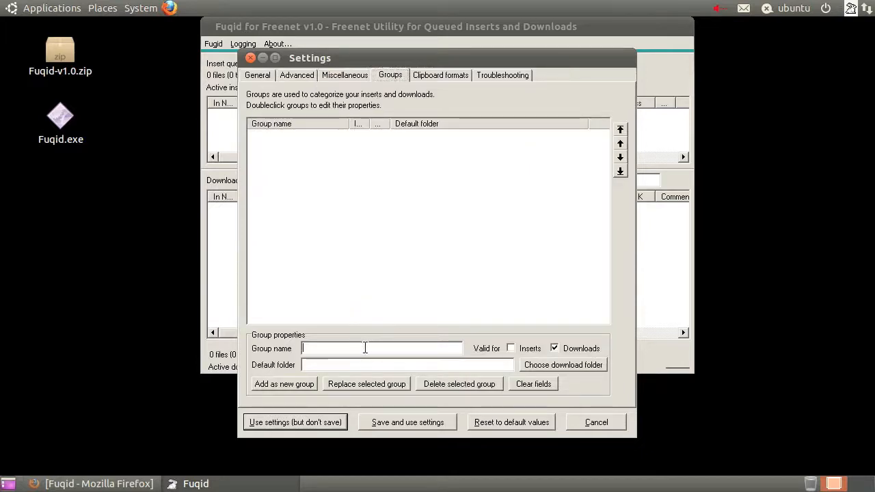
{"action": "type", "text": "Default"}
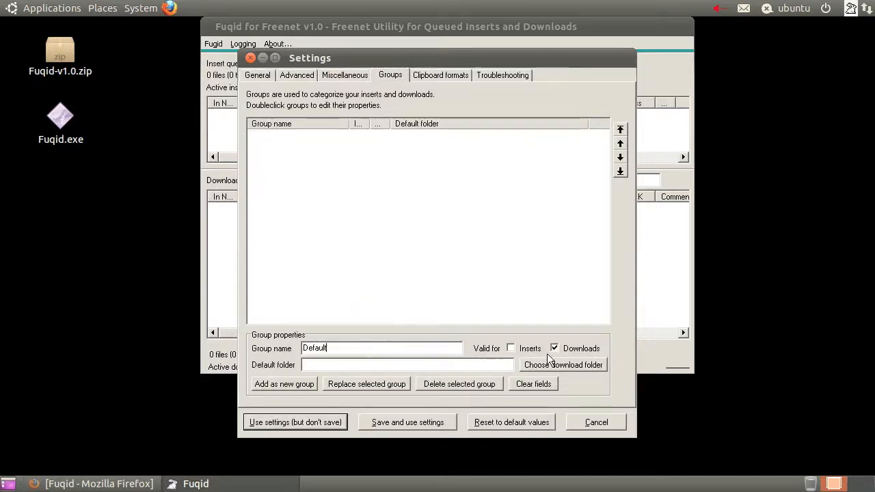
{"action": "left_click", "coordinate": [562, 364]}
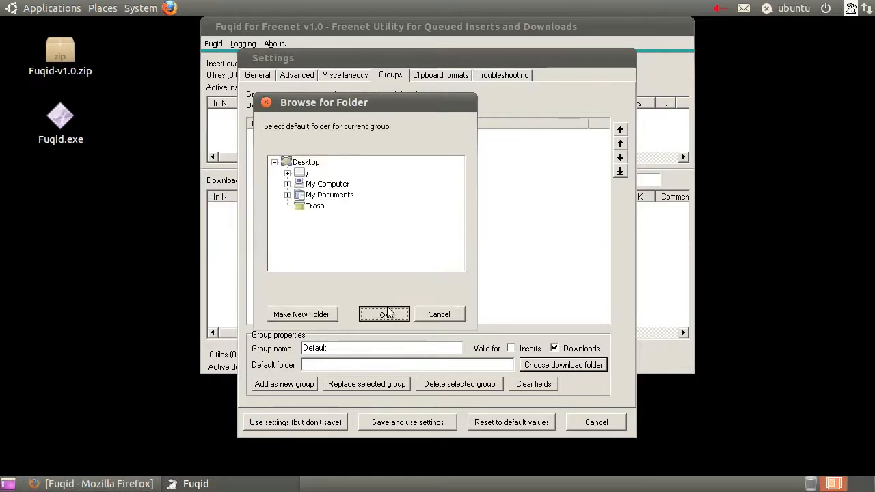
{"action": "left_click", "coordinate": [385, 314]}
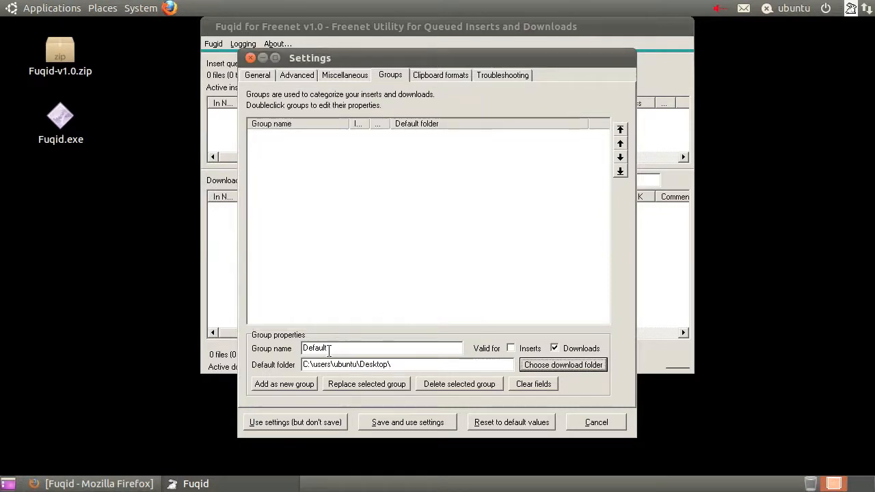
{"action": "left_click", "coordinate": [284, 383]}
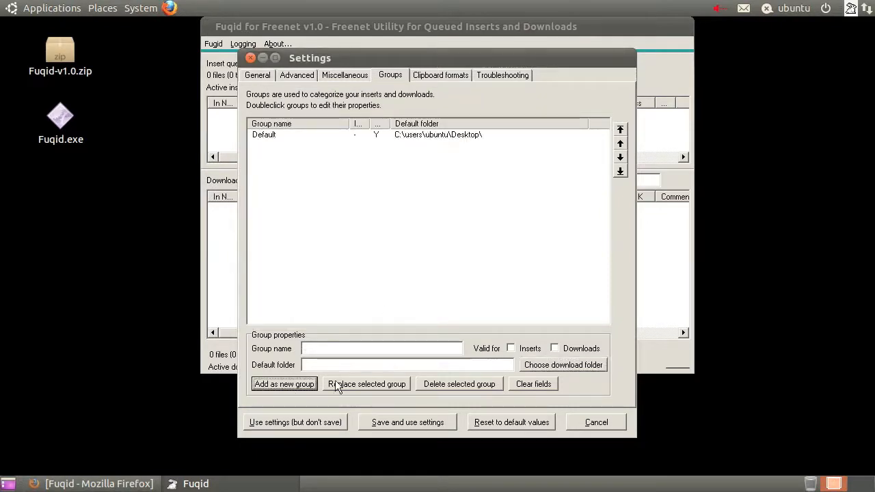
{"action": "left_click", "coordinate": [595, 422]}
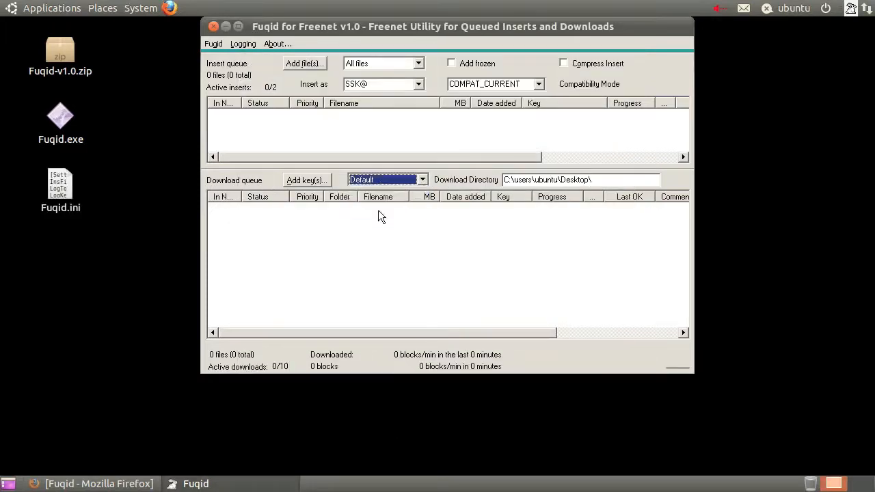
Queue the Fuqid-v1.0.zip key after dismissing the check error and clearing the old desktop copy
{"action": "left_click", "coordinate": [306, 179]}
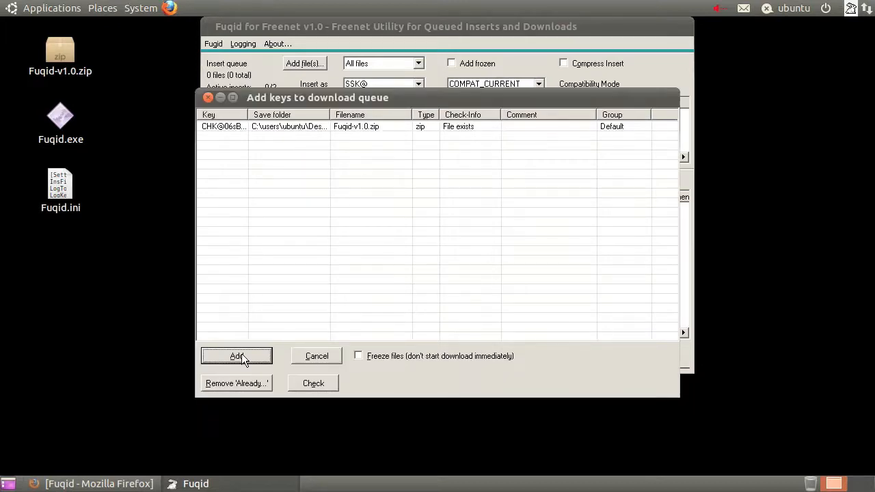
{"action": "left_click", "coordinate": [237, 356]}
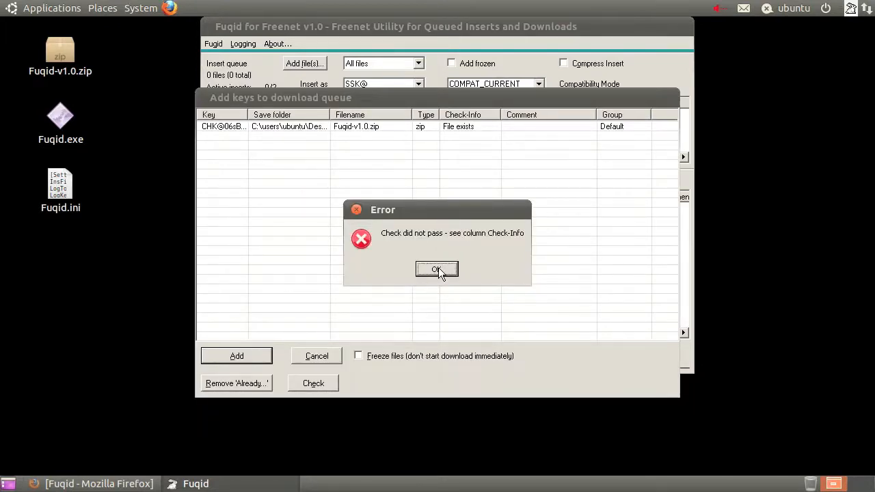
{"action": "left_click", "coordinate": [437, 268]}
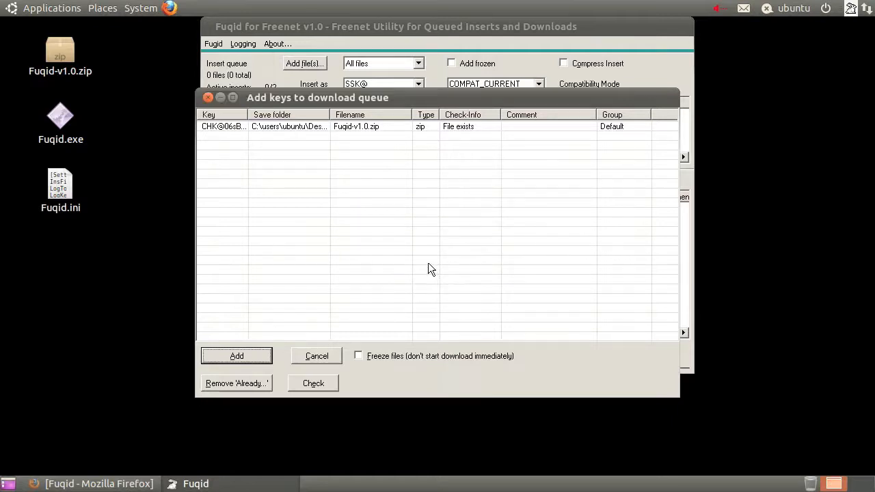
{"action": "mouse_move", "coordinate": [131, 78]}
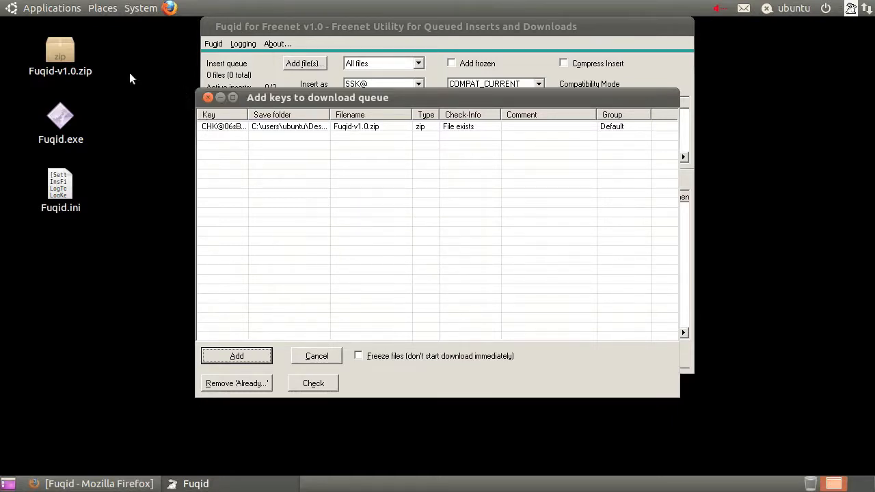
{"action": "left_click", "coordinate": [60, 59]}
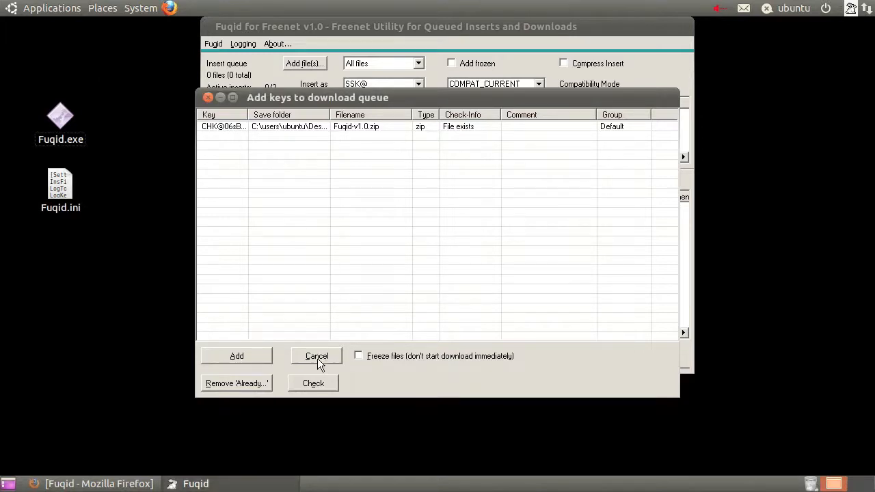
{"action": "left_click", "coordinate": [237, 356]}
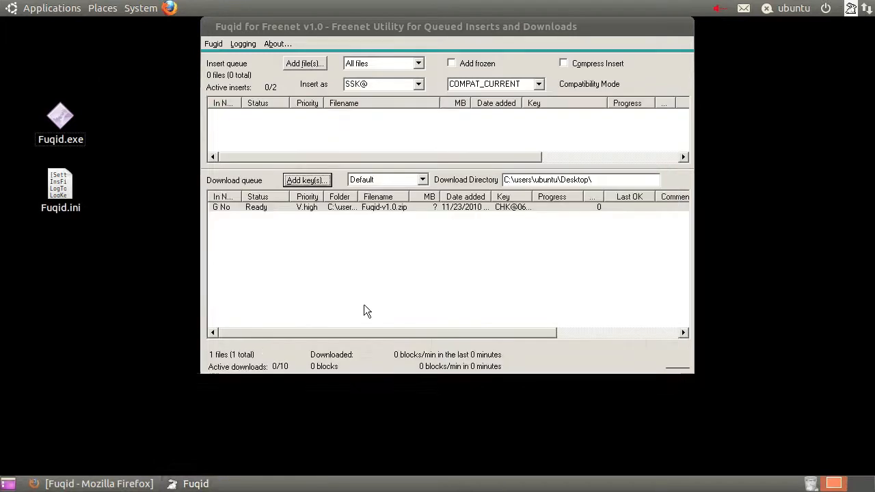
Let Fuqid-v1.0.zip finish downloading to the Desktop, then close the Fuqid window
{"action": "left_click", "coordinate": [307, 180]}
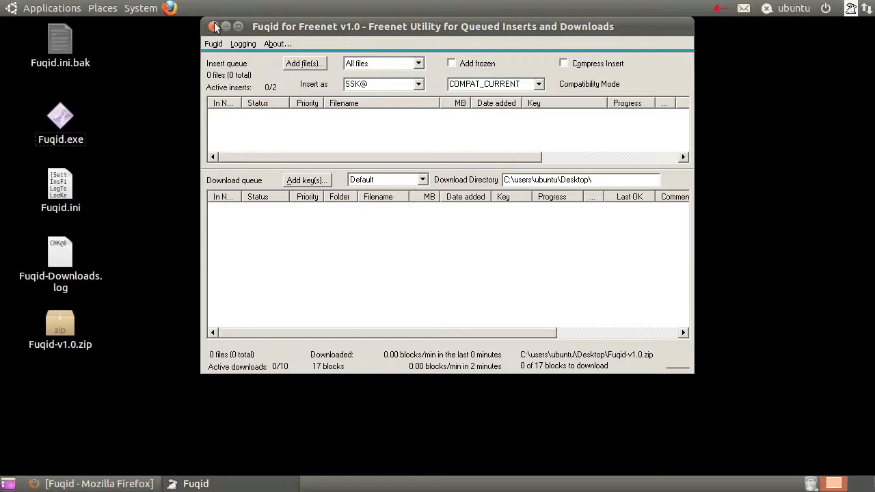
{"action": "left_click", "coordinate": [215, 26]}
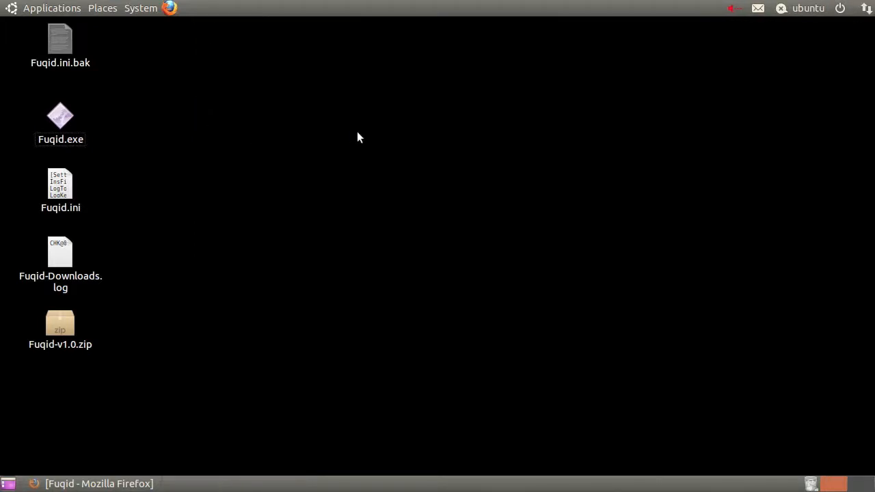